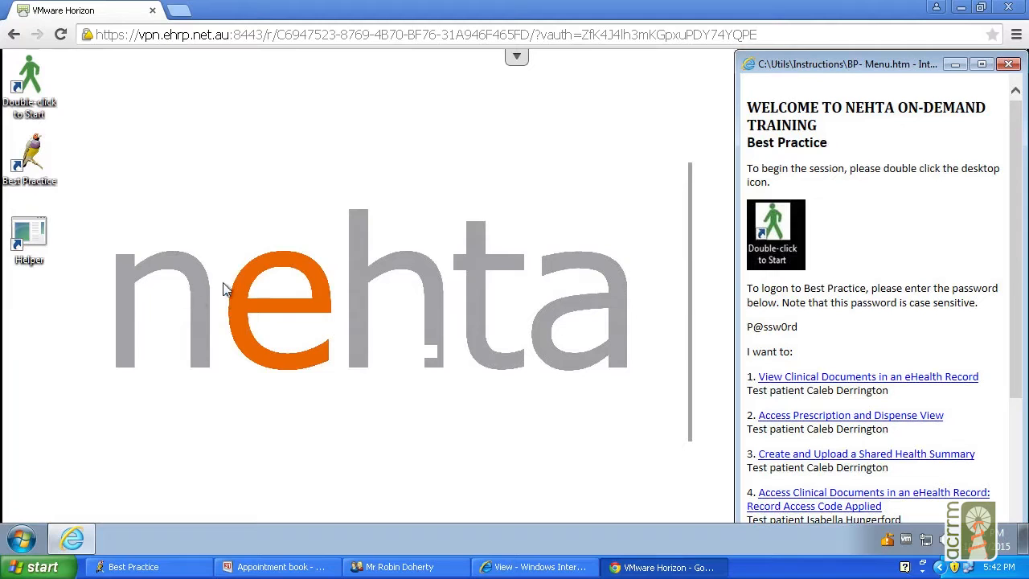
{"action": "mouse_move", "coordinate": [387, 464]}
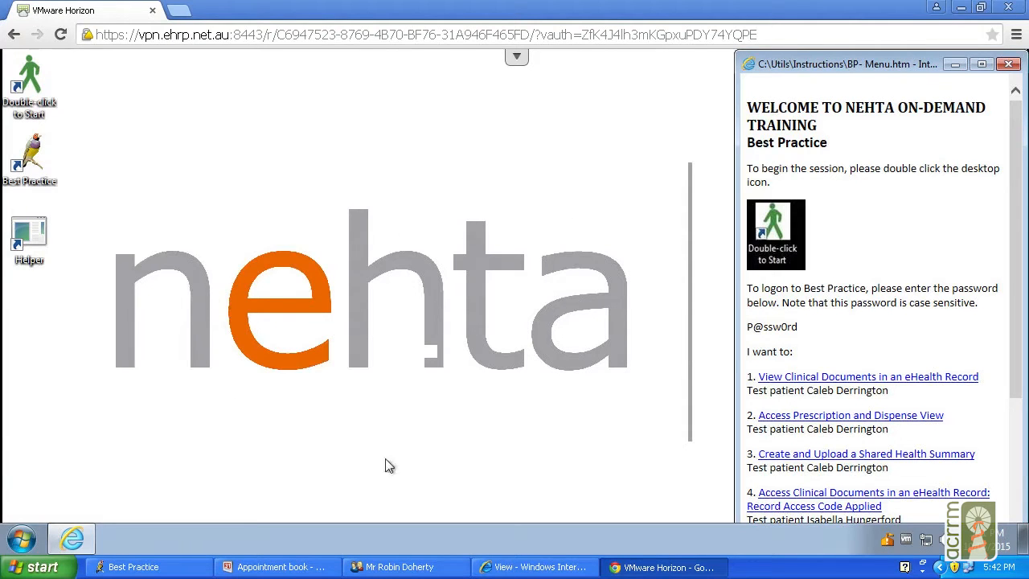
{"action": "mouse_move", "coordinate": [36, 144]}
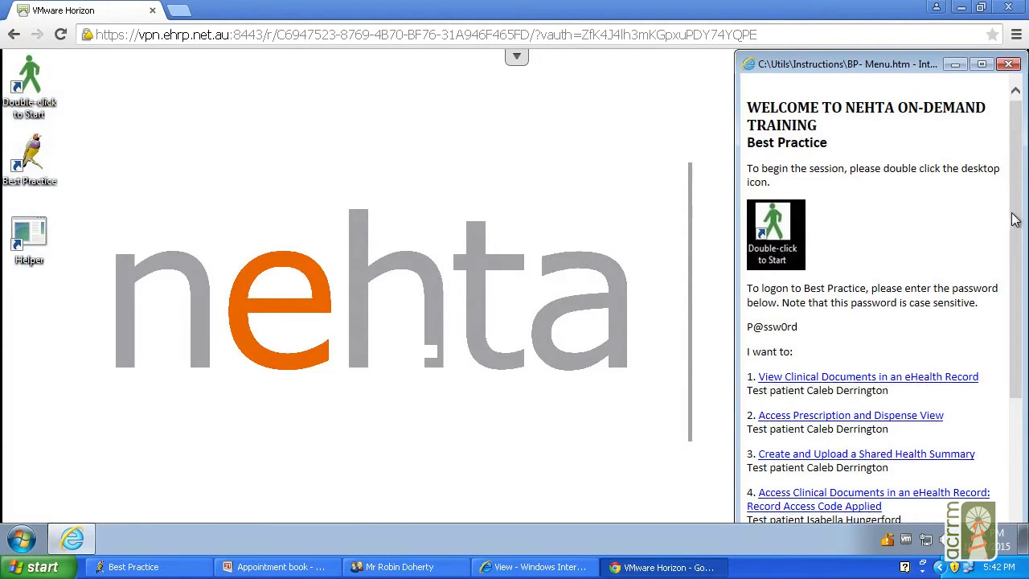
Scroll through the NeHTA training task list, then start the session to launch Best Practice
{"action": "scroll", "scroll_direction": "down", "scroll_amount": 3}
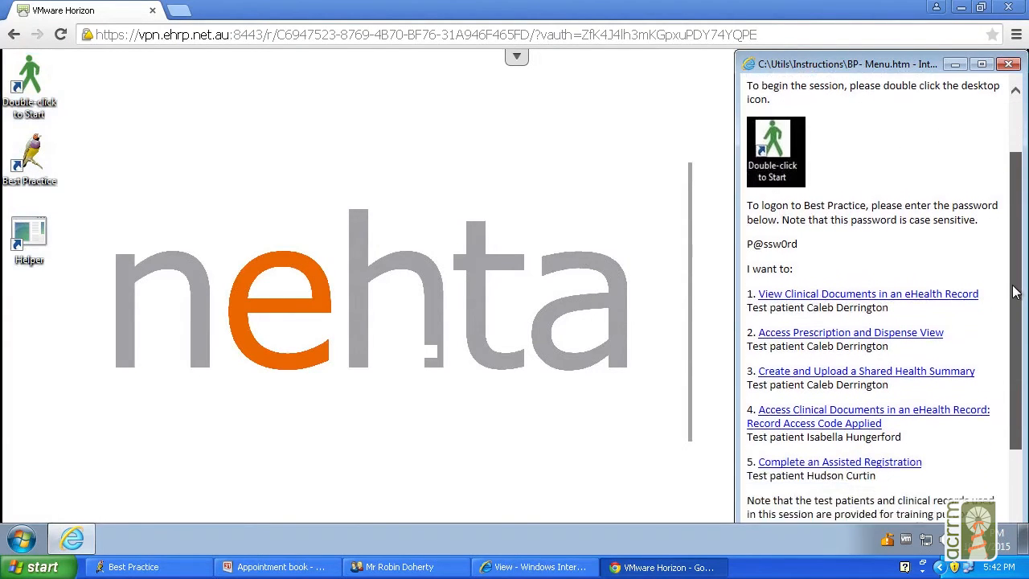
{"action": "scroll", "scroll_direction": "down", "scroll_amount": 3}
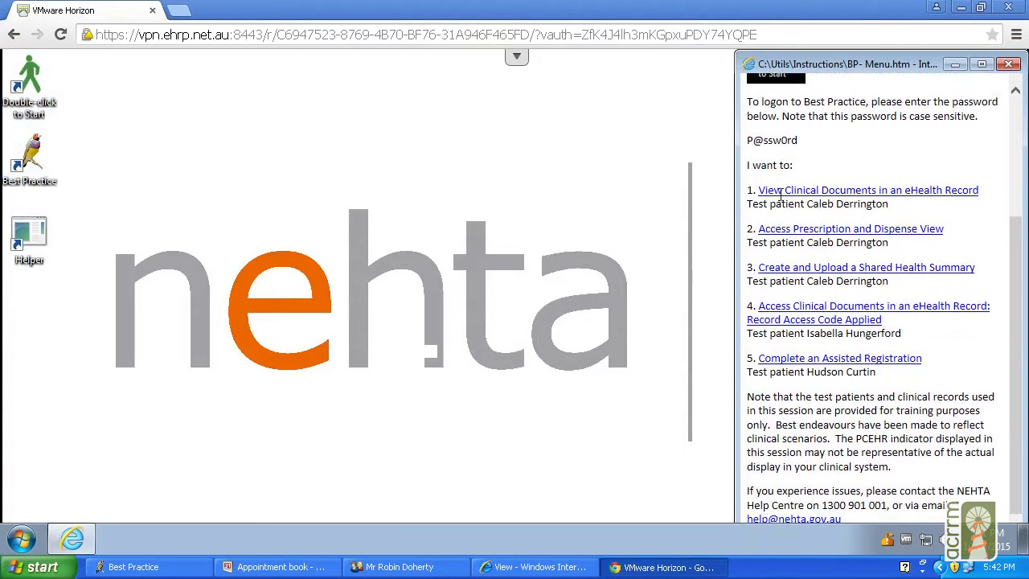
{"action": "mouse_move", "coordinate": [776, 234]}
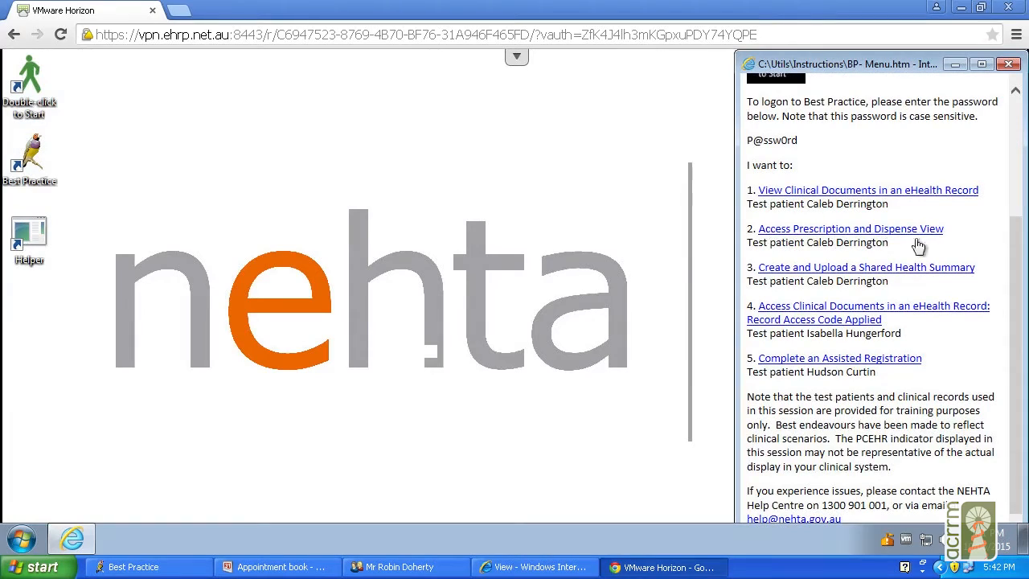
{"action": "double_click", "coordinate": [29, 72]}
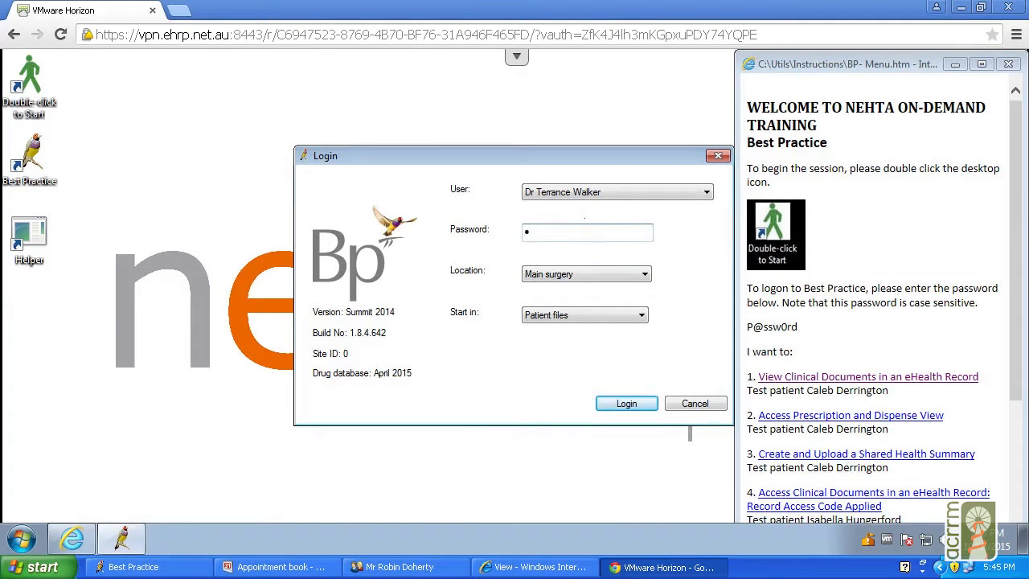
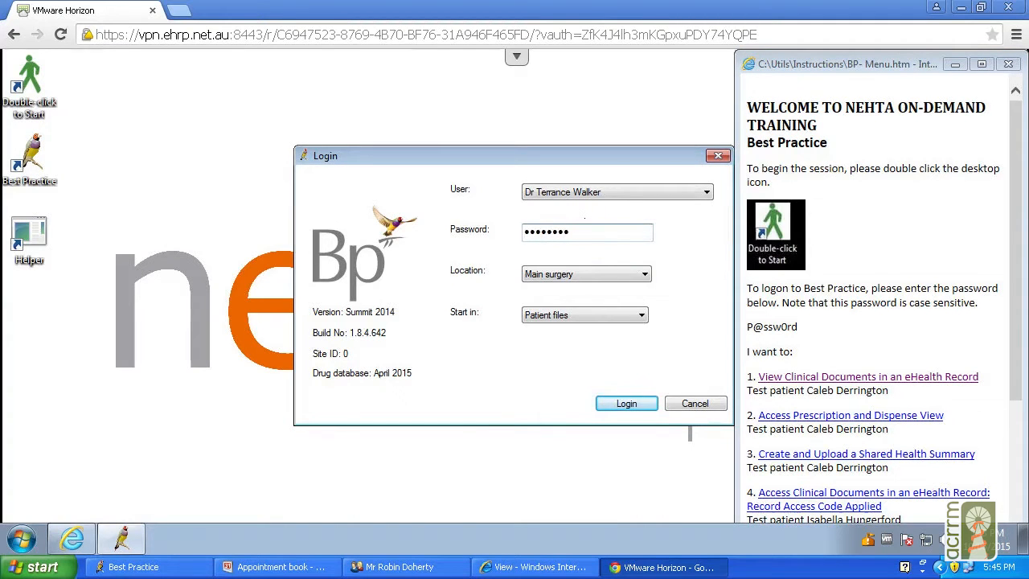
{"action": "left_click", "coordinate": [626, 403]}
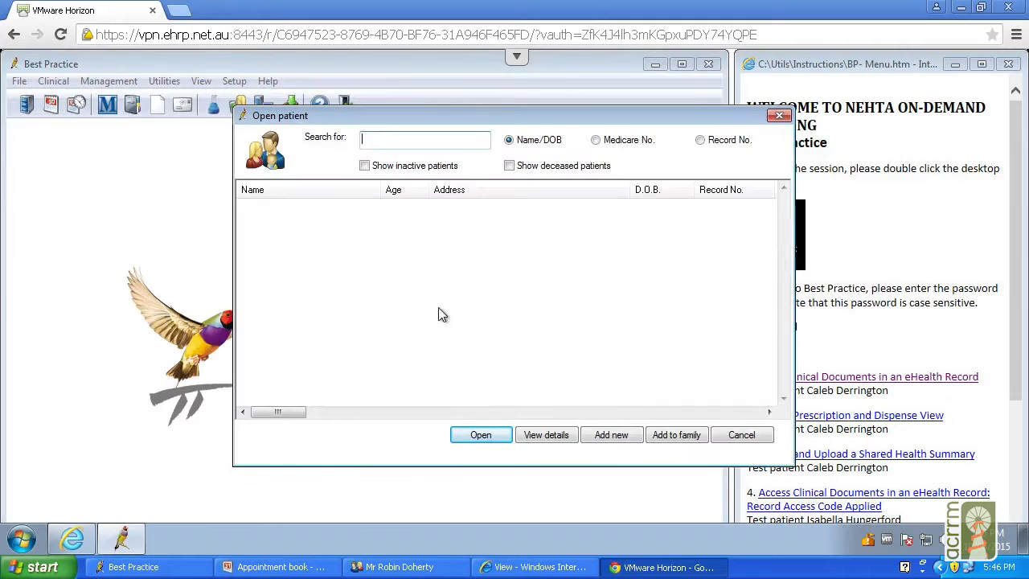
{"action": "mouse_move", "coordinate": [523, 125]}
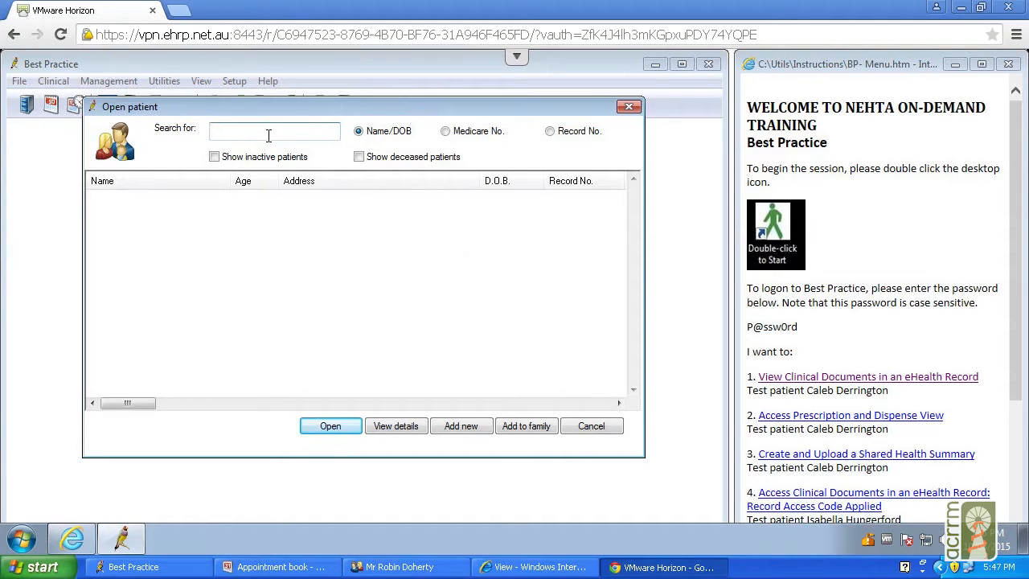
{"action": "type", "text": "DERRINGT"}
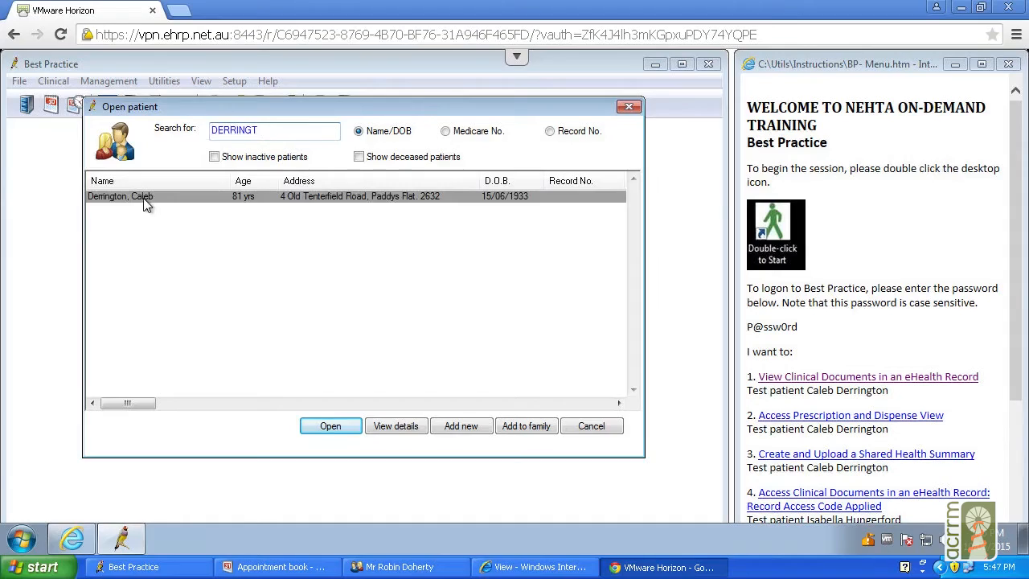
{"action": "left_click", "coordinate": [330, 426]}
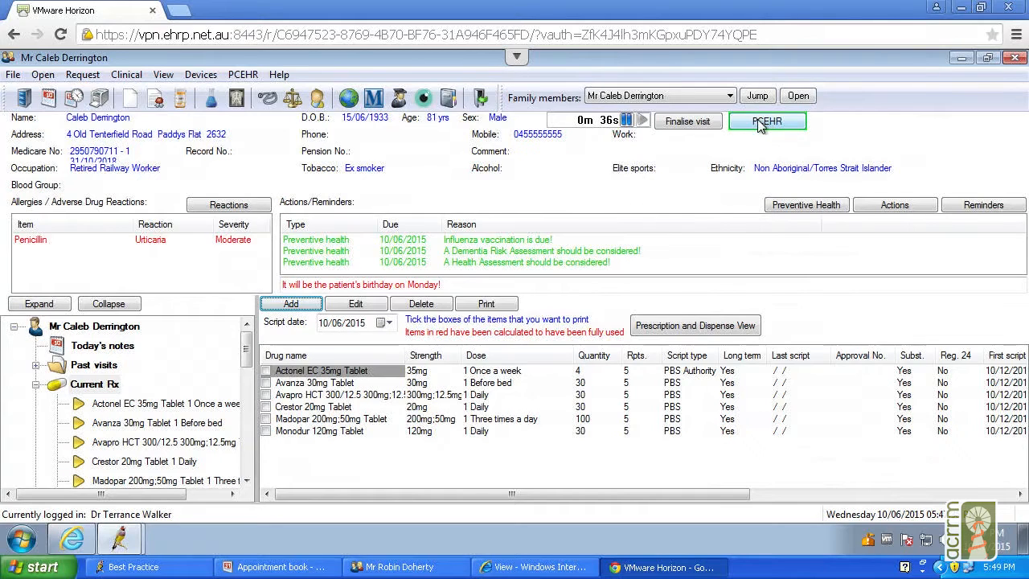
{"action": "left_click", "coordinate": [767, 121]}
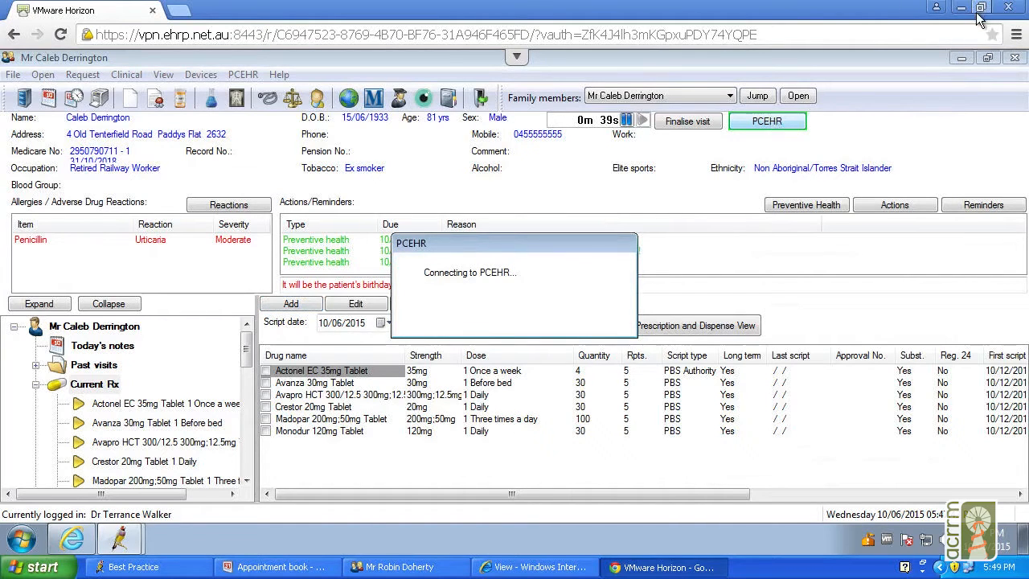
{"action": "mouse_move", "coordinate": [897, 120]}
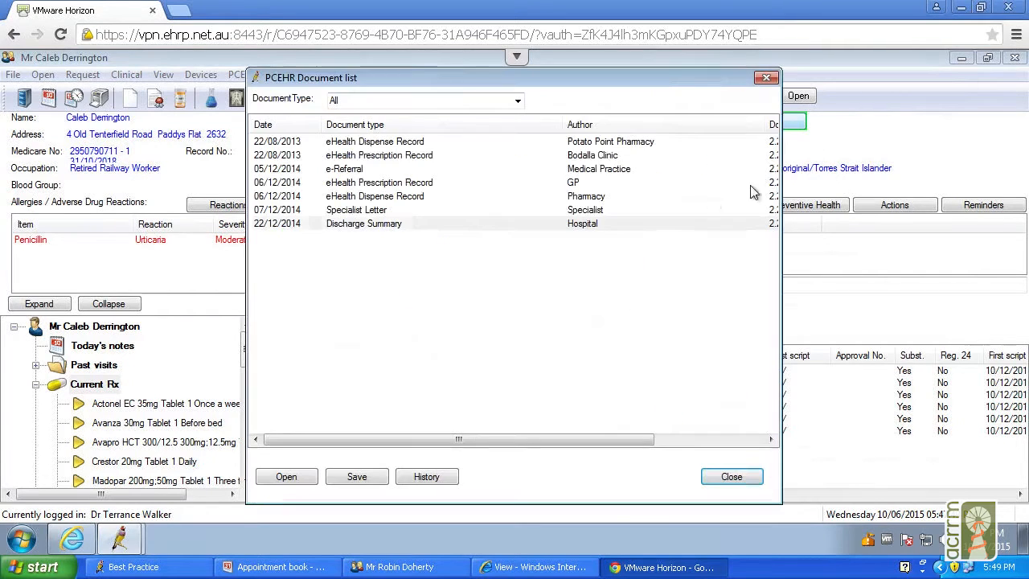
{"action": "mouse_move", "coordinate": [338, 268]}
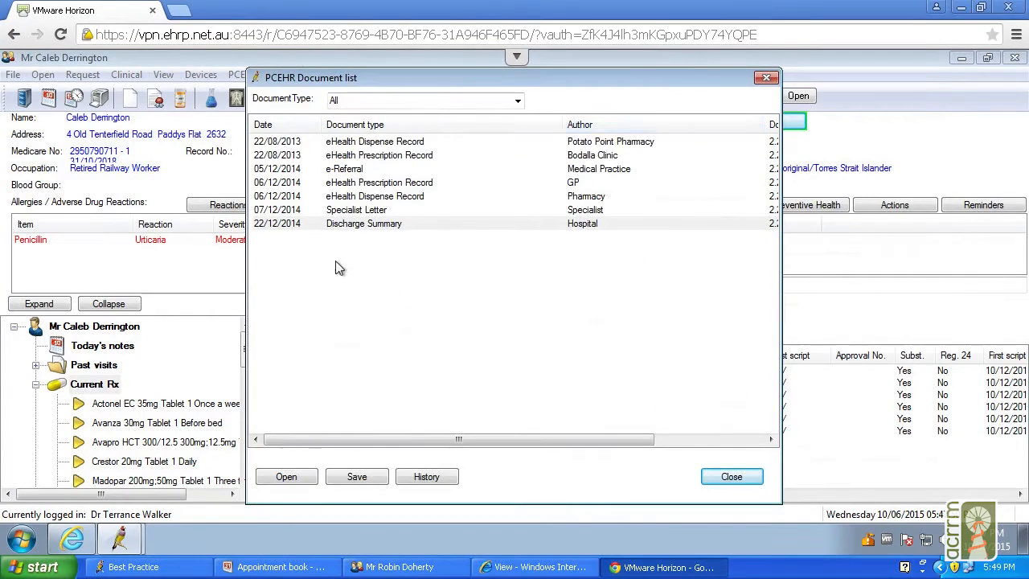
{"action": "mouse_move", "coordinate": [377, 231]}
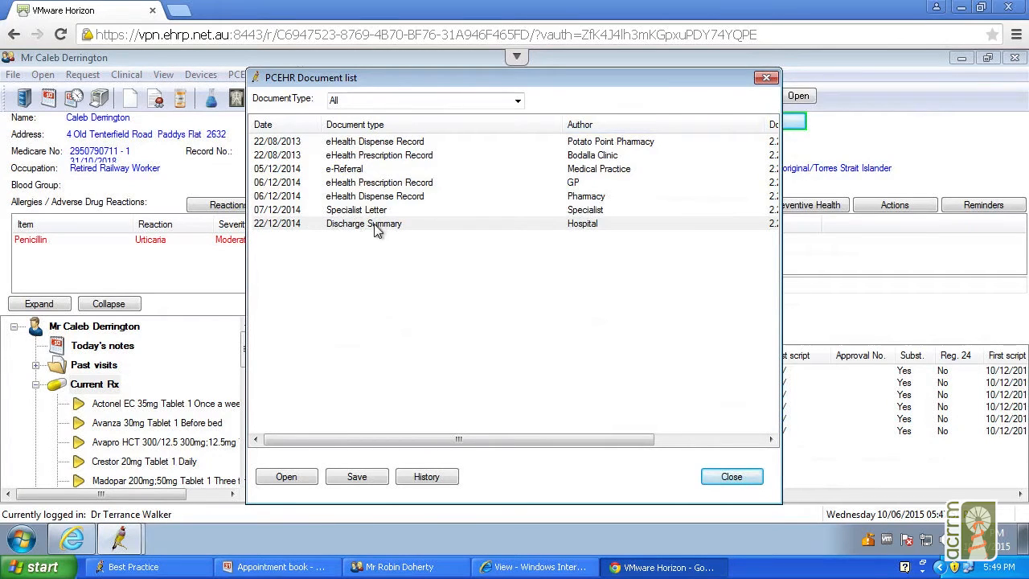
{"action": "mouse_move", "coordinate": [376, 209]}
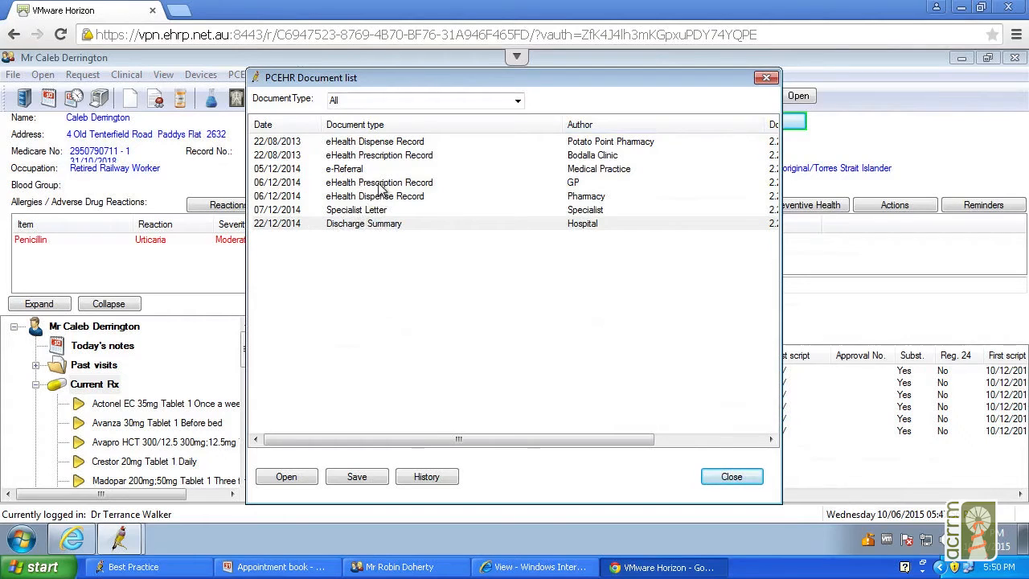
{"action": "mouse_move", "coordinate": [355, 184]}
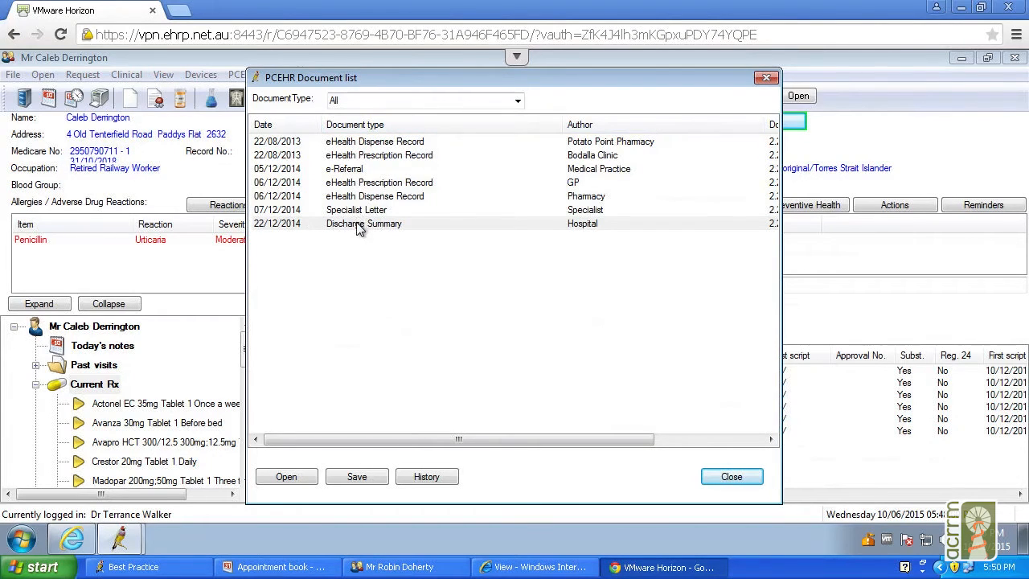
Select the hospital Discharge Summary and open it in the document viewer
{"action": "left_click", "coordinate": [287, 476]}
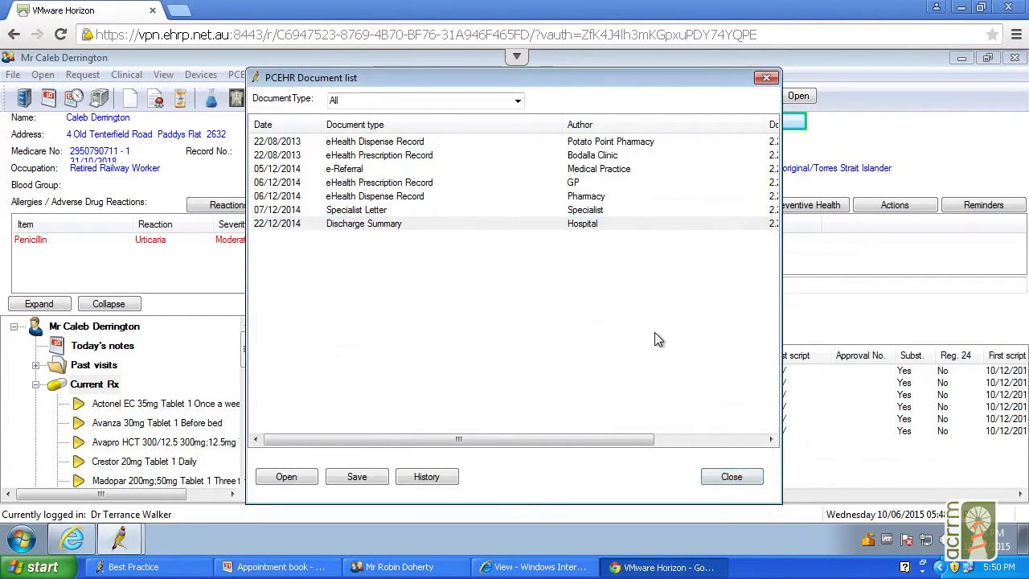
{"action": "double_click", "coordinate": [363, 224]}
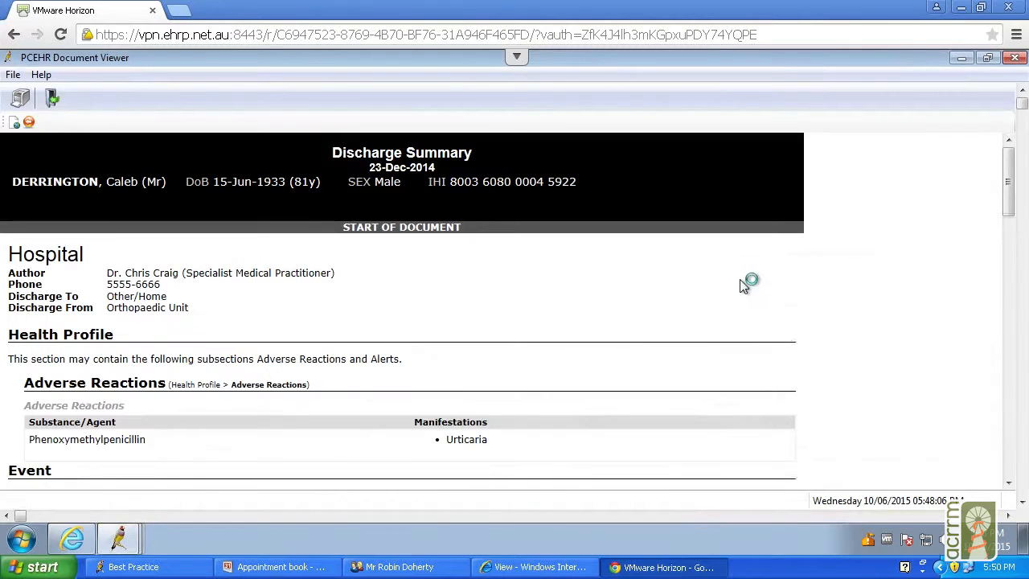
{"action": "mouse_move", "coordinate": [863, 230]}
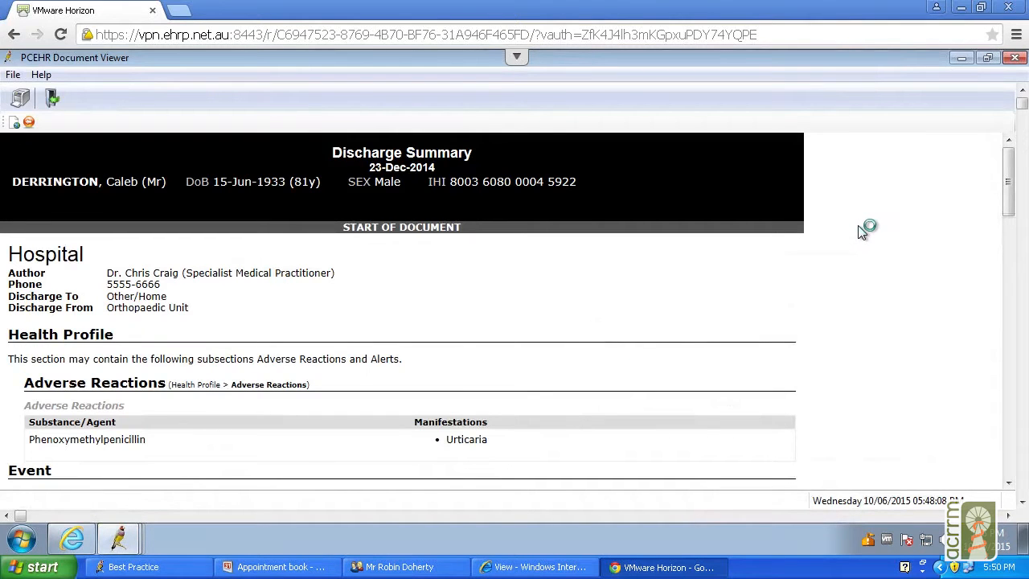
Scroll through the Discharge Summary to read it to the end
{"action": "scroll", "scroll_direction": "down", "scroll_amount": 3}
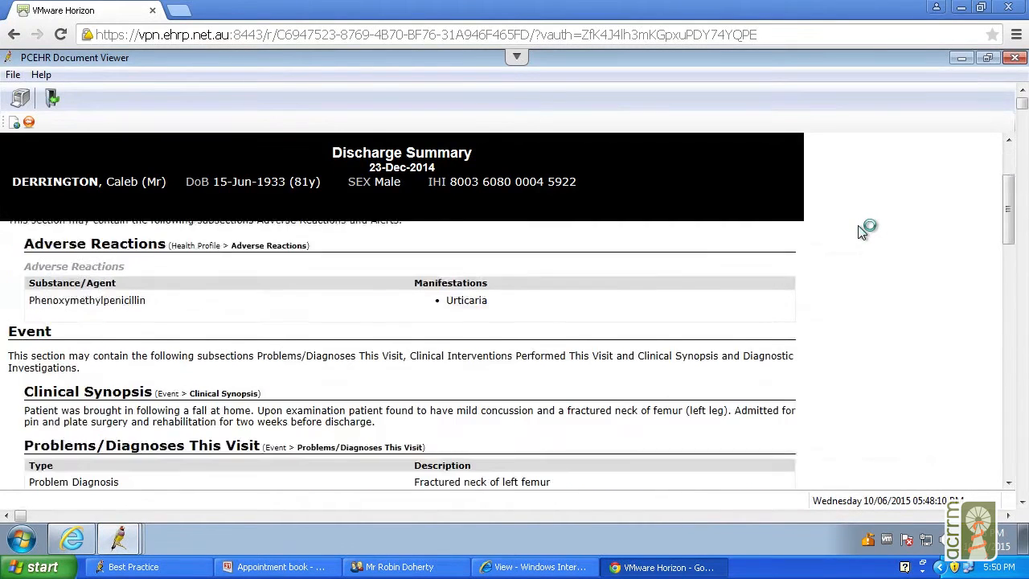
{"action": "scroll", "scroll_direction": "down", "scroll_amount": 3}
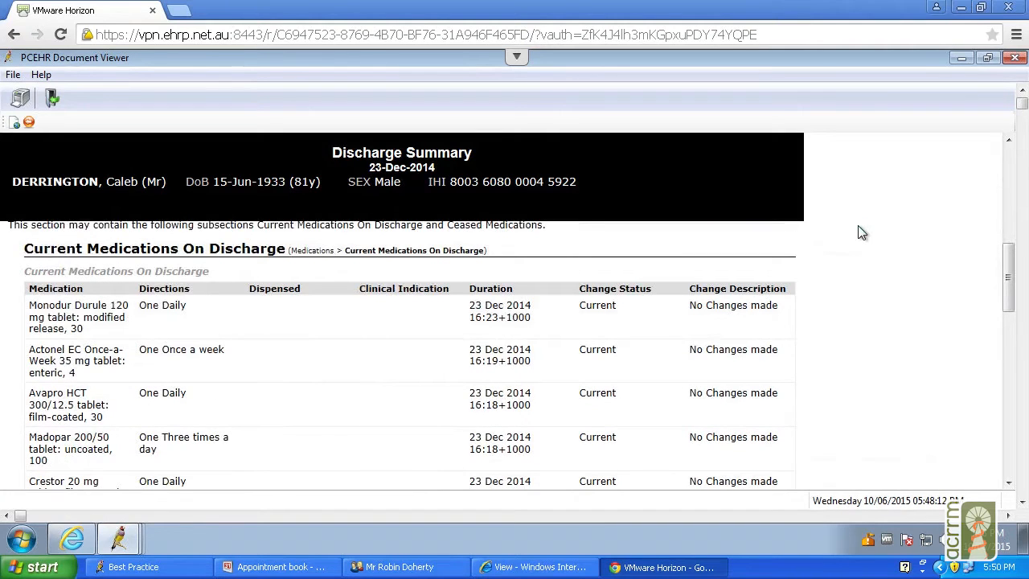
{"action": "mouse_move", "coordinate": [373, 339]}
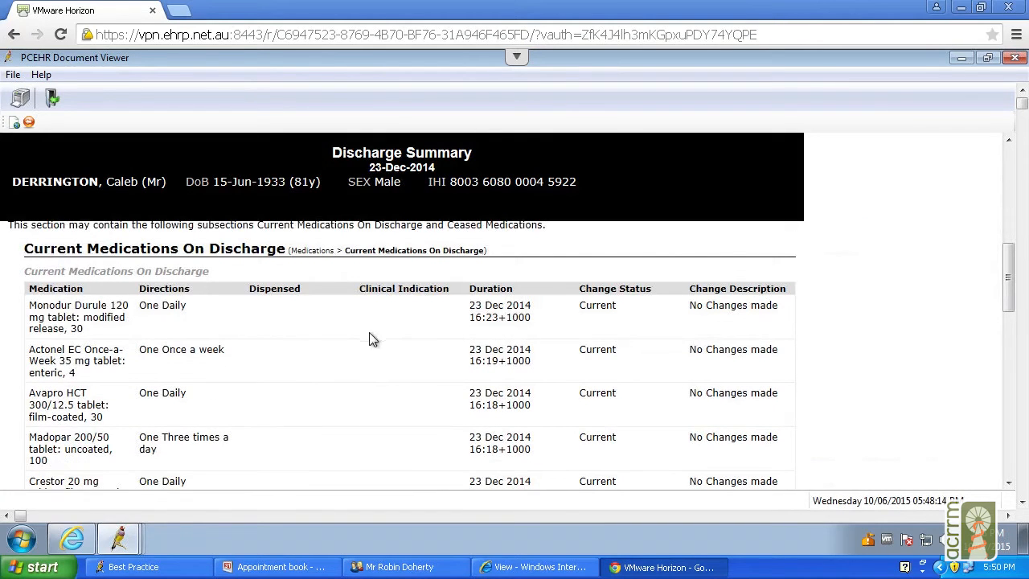
{"action": "scroll", "scroll_direction": "down", "scroll_amount": 3}
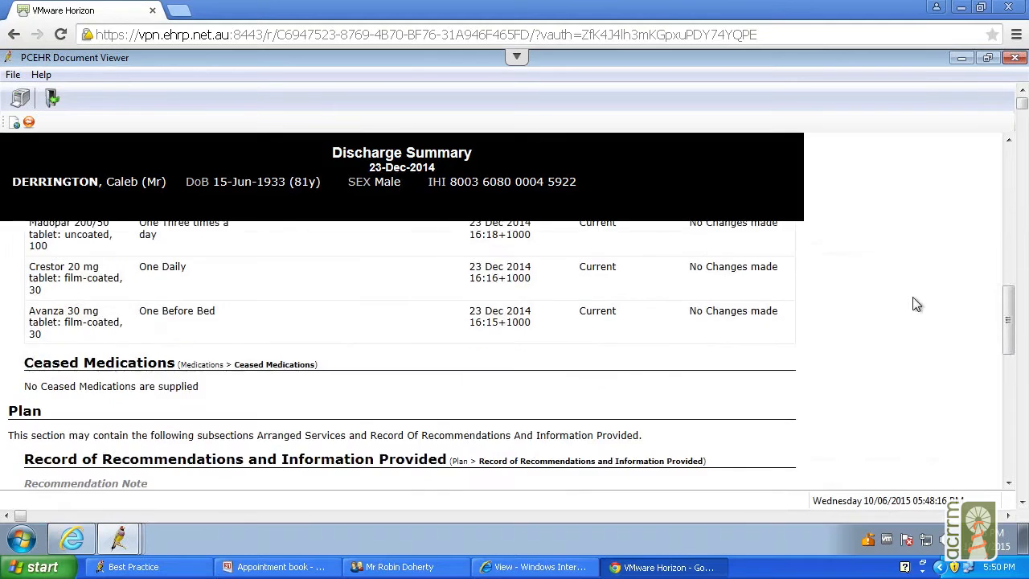
{"action": "scroll", "scroll_direction": "down", "scroll_amount": 3}
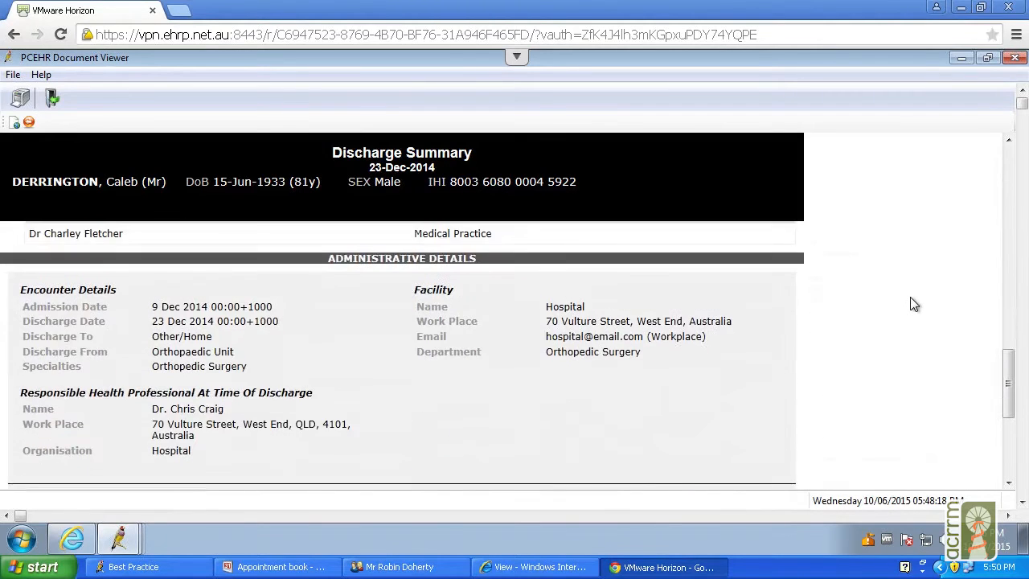
{"action": "scroll", "scroll_direction": "down", "scroll_amount": 3}
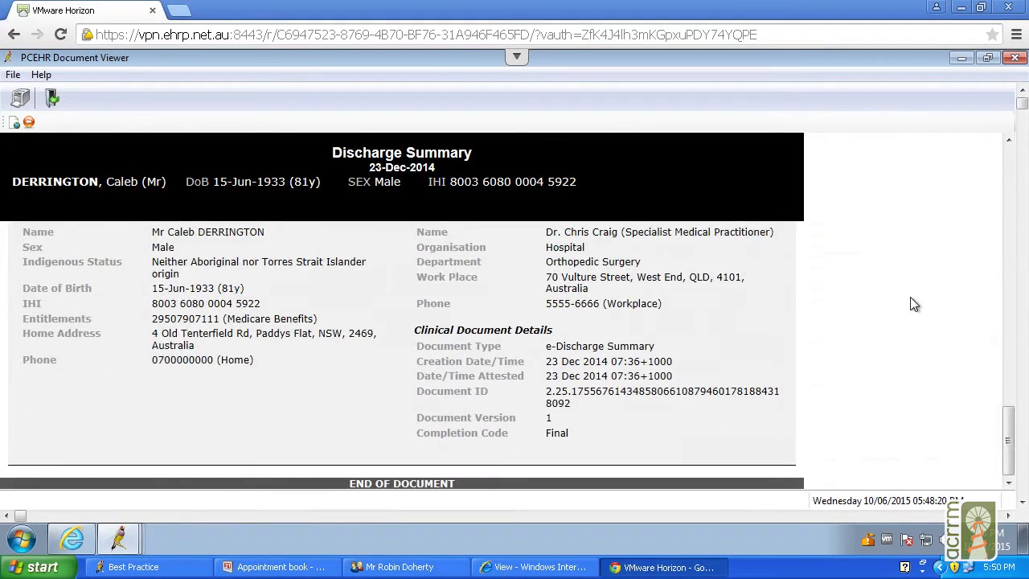
{"action": "scroll", "scroll_direction": "down", "scroll_amount": 3}
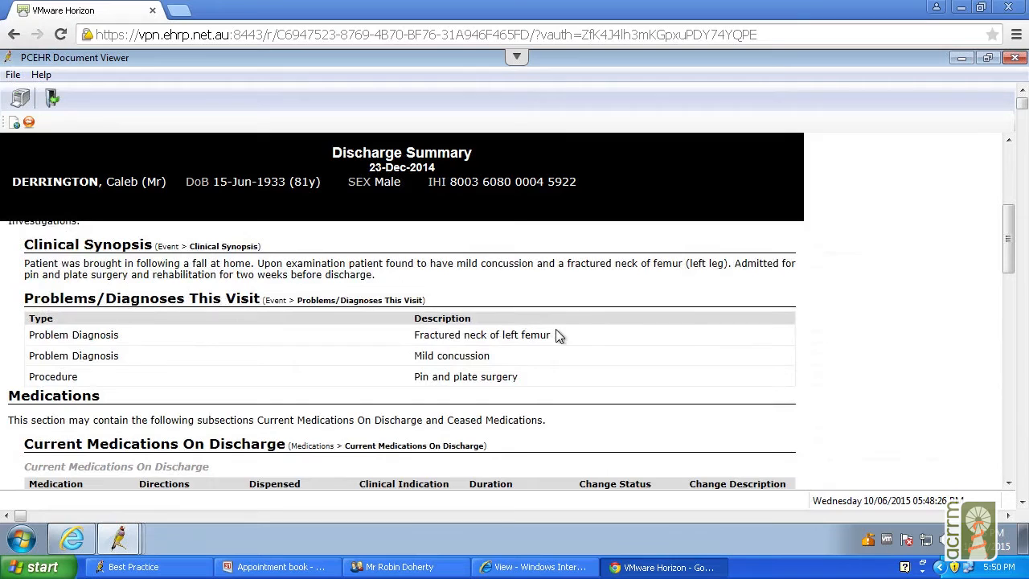
{"action": "mouse_move", "coordinate": [461, 380]}
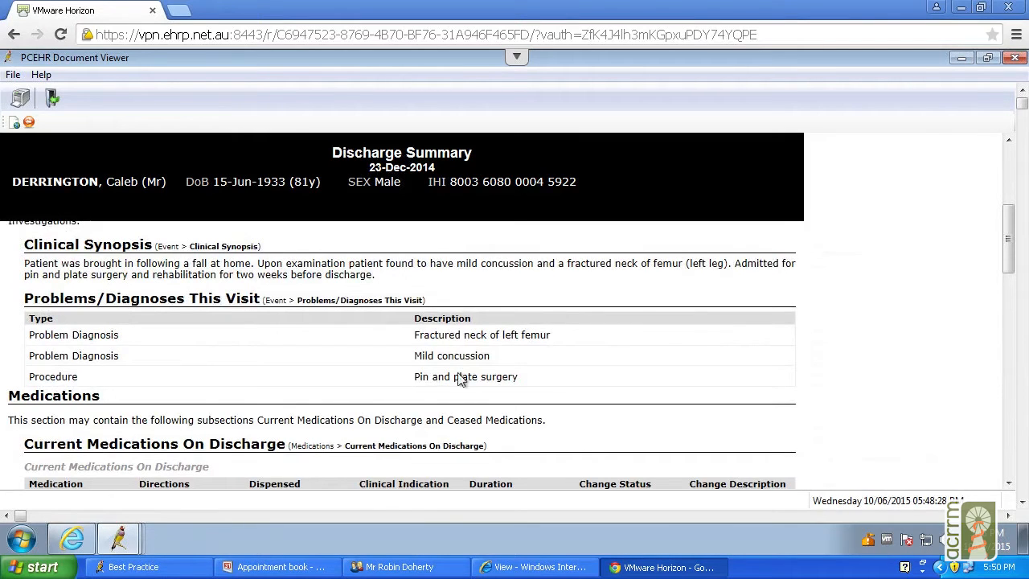
{"action": "mouse_move", "coordinate": [652, 376]}
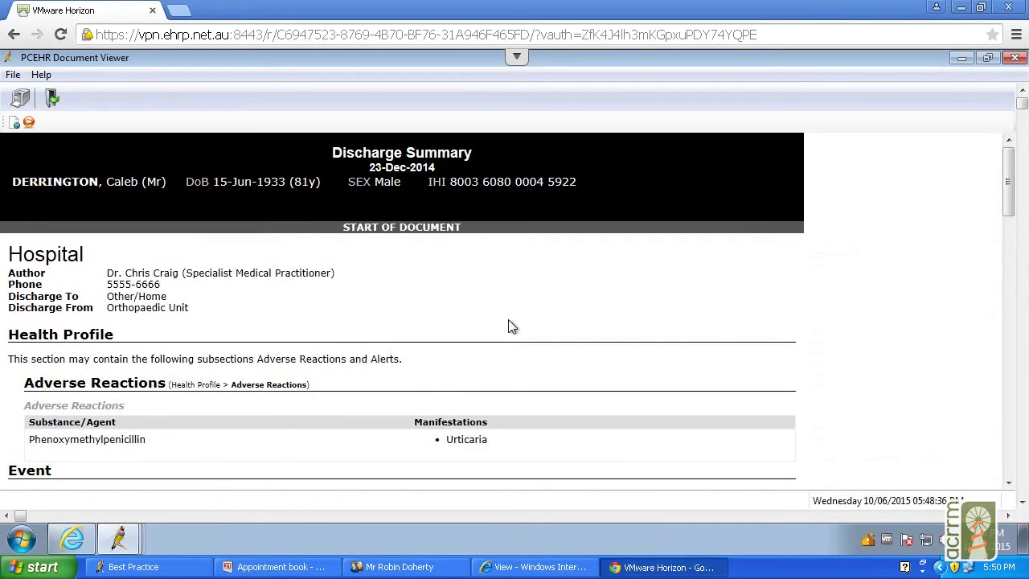
{"action": "mouse_move", "coordinate": [89, 105]}
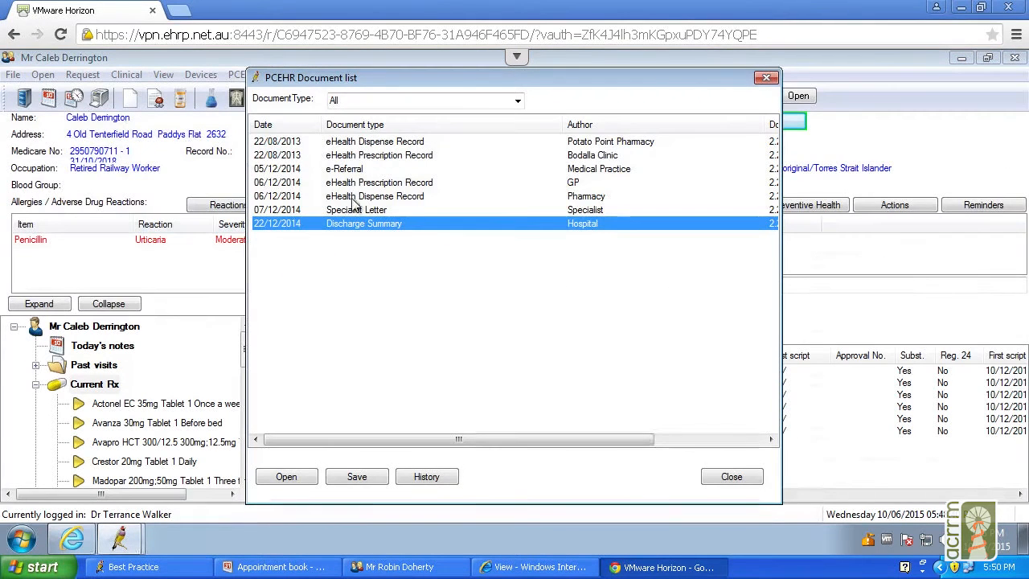
{"action": "mouse_move", "coordinate": [358, 215]}
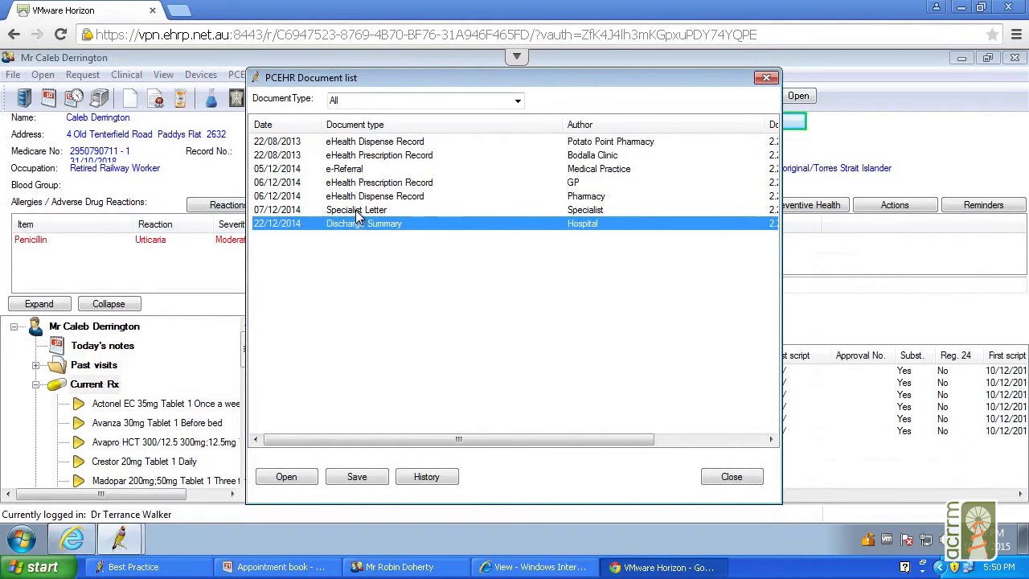
Select the 8-Dec-2014 Specialist Letter on bilateral cataracts and open it
{"action": "left_click", "coordinate": [357, 210]}
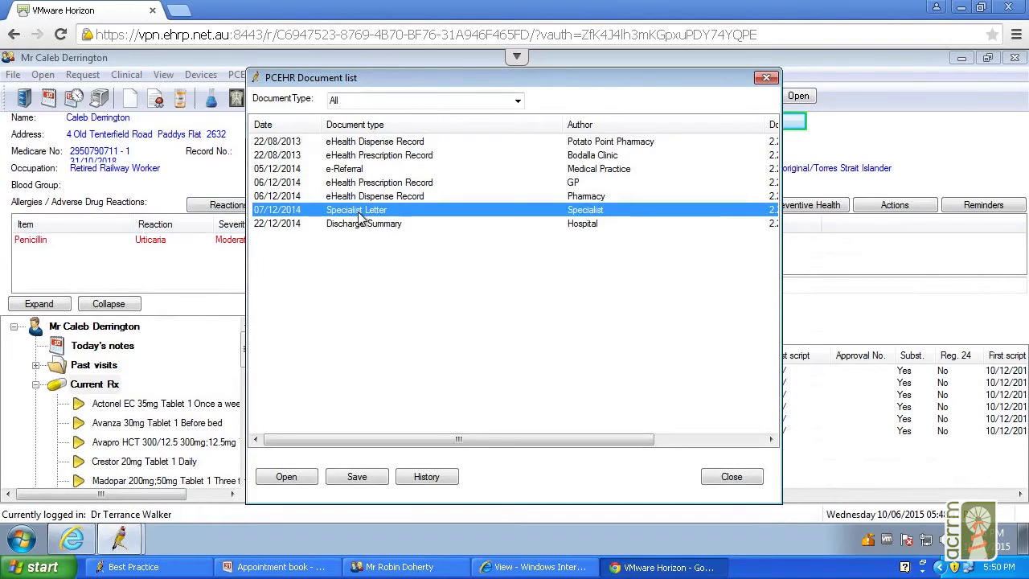
{"action": "left_click", "coordinate": [287, 476]}
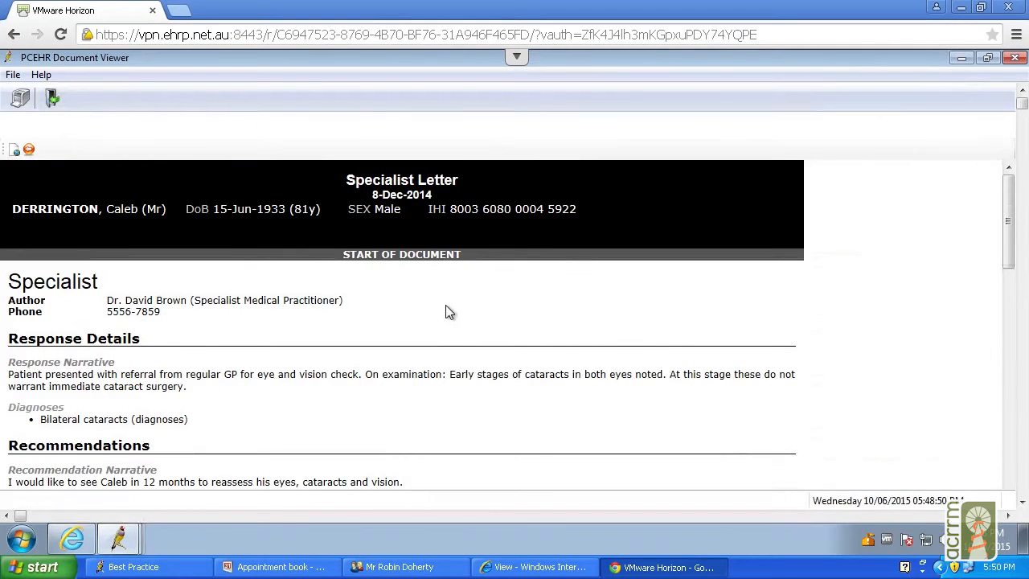
Scroll through the Specialist Letter down to its Participants section
{"action": "scroll", "scroll_direction": "down", "scroll_amount": 3}
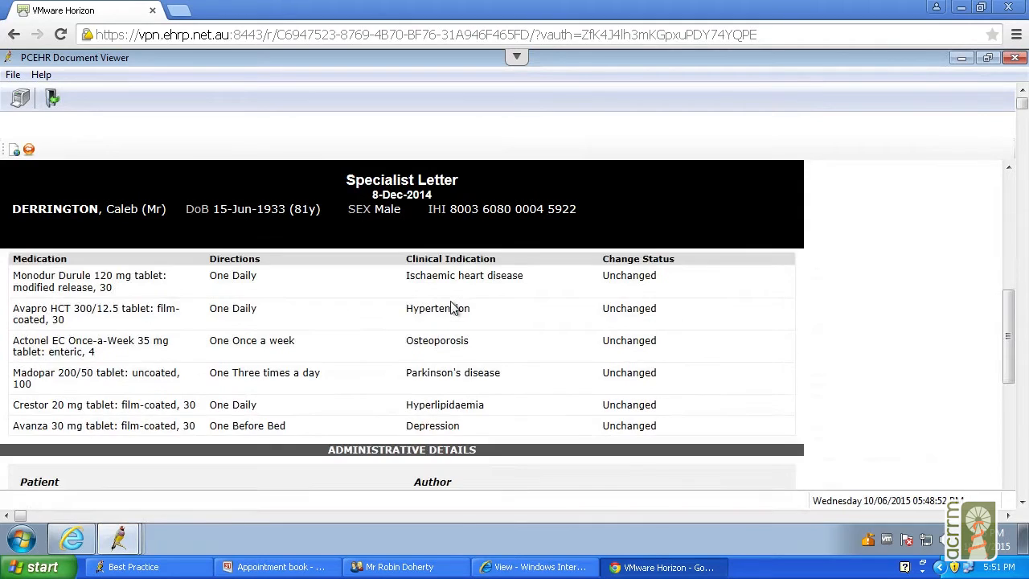
{"action": "scroll", "scroll_direction": "down", "scroll_amount": 3}
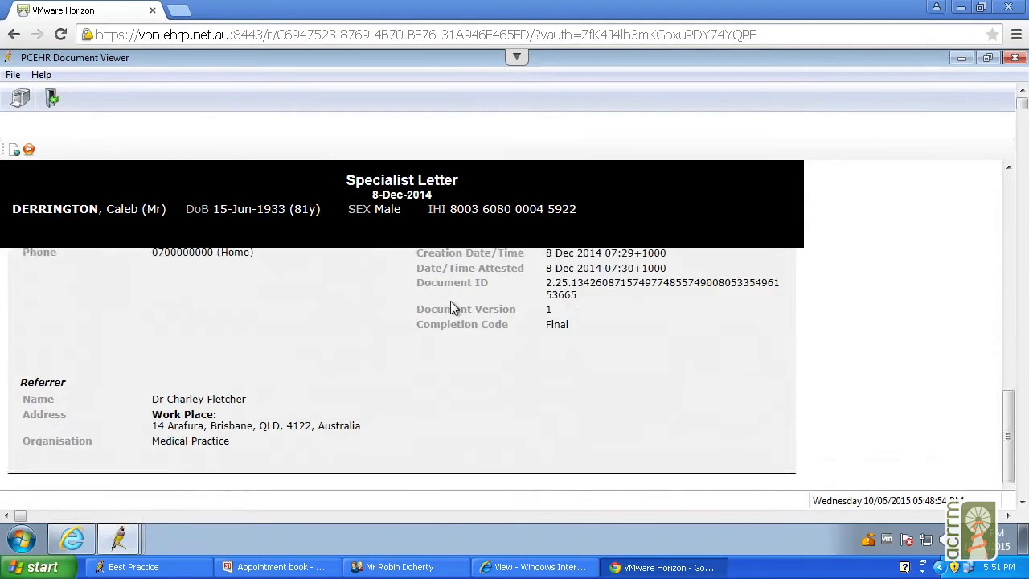
{"action": "scroll", "scroll_direction": "down", "scroll_amount": 3}
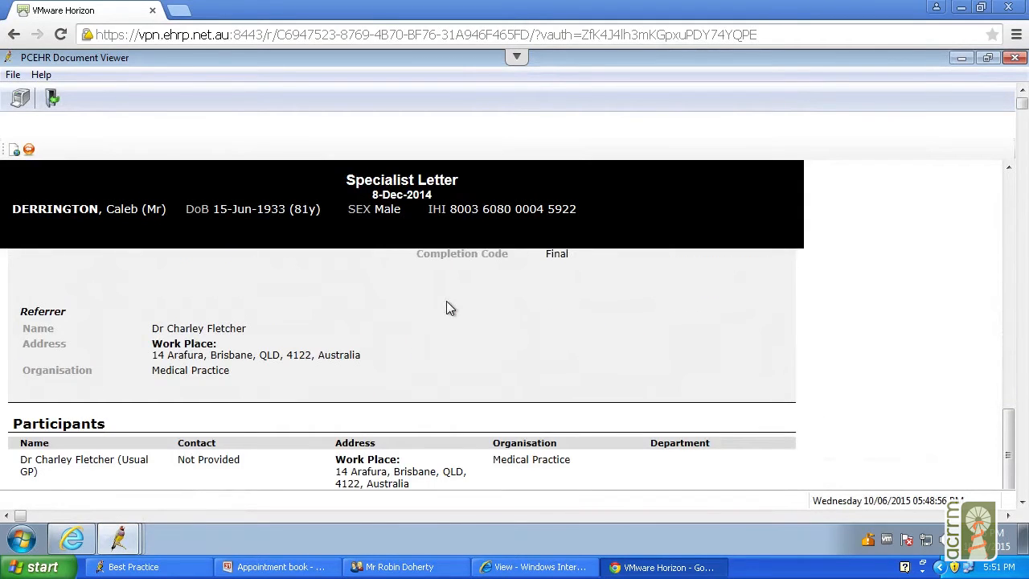
{"action": "mouse_move", "coordinate": [575, 446]}
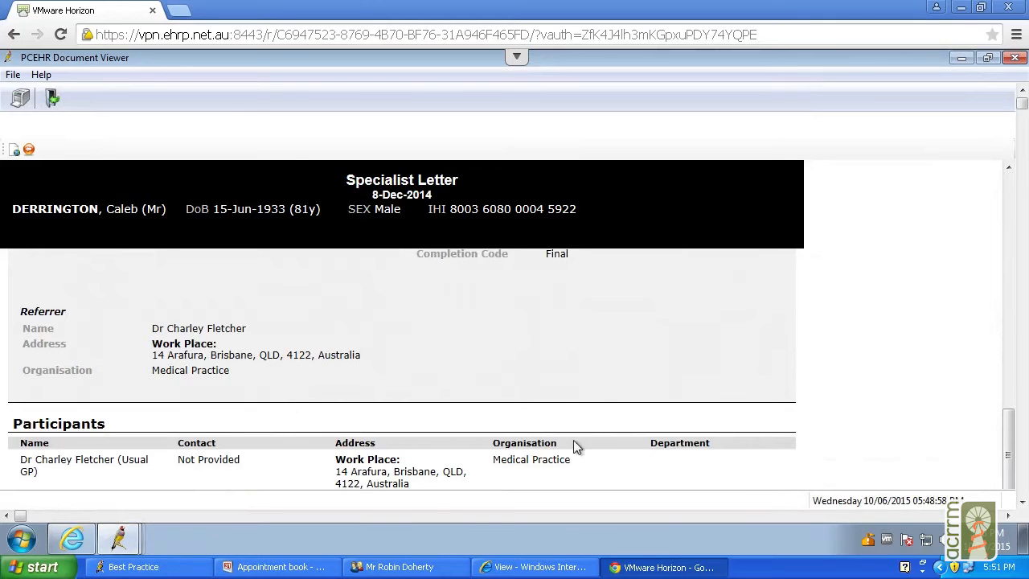
{"action": "mouse_move", "coordinate": [800, 317]}
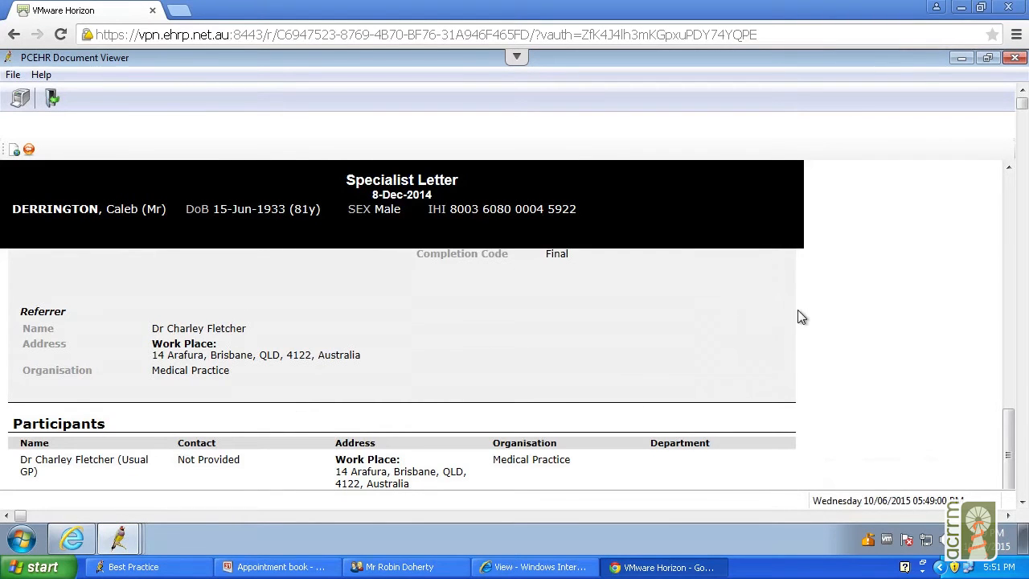
{"action": "scroll", "scroll_direction": "down", "scroll_amount": 3}
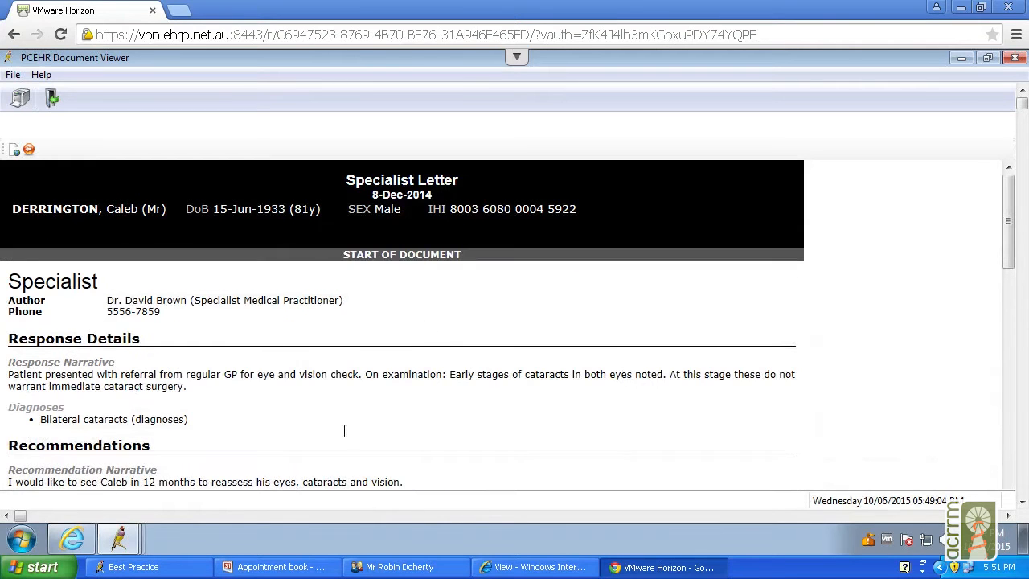
{"action": "mouse_move", "coordinate": [378, 507]}
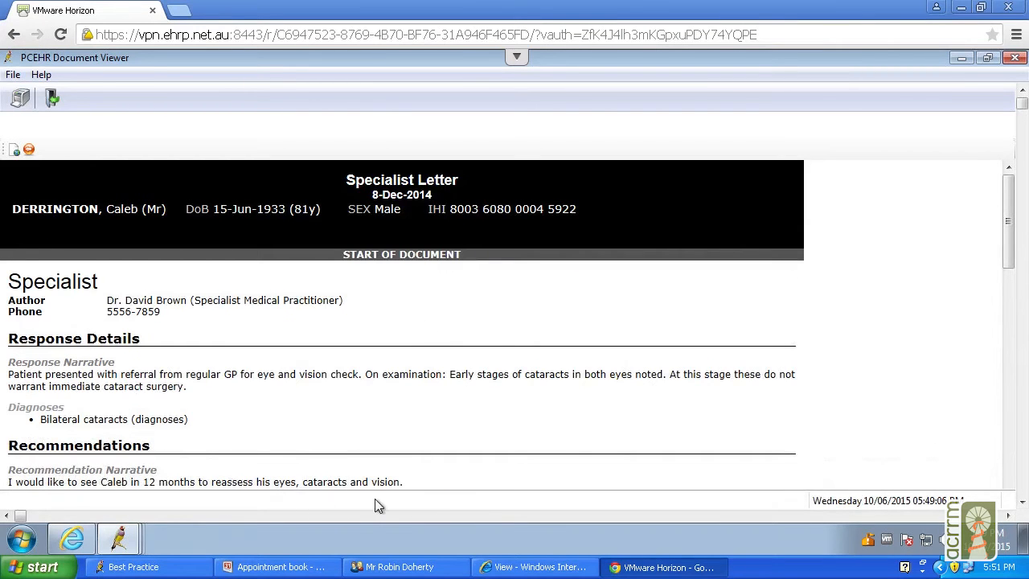
{"action": "mouse_move", "coordinate": [231, 372]}
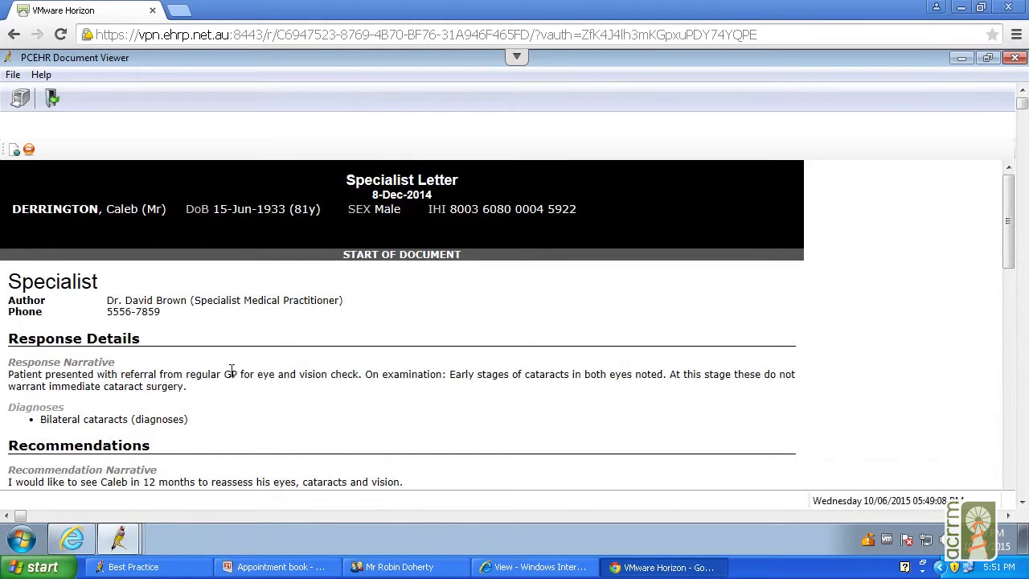
{"action": "mouse_move", "coordinate": [541, 407]}
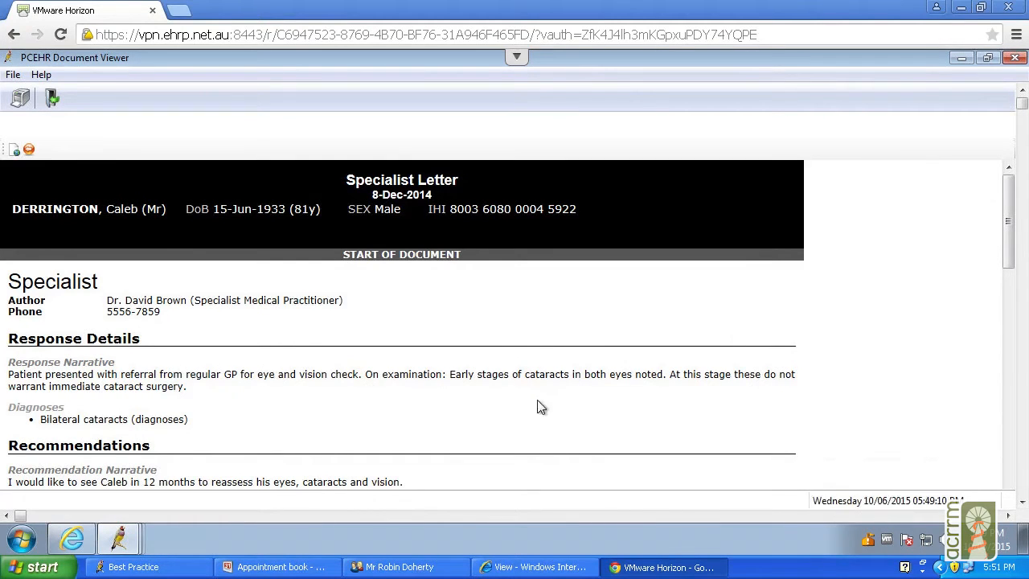
{"action": "scroll", "scroll_direction": "down", "scroll_amount": 3}
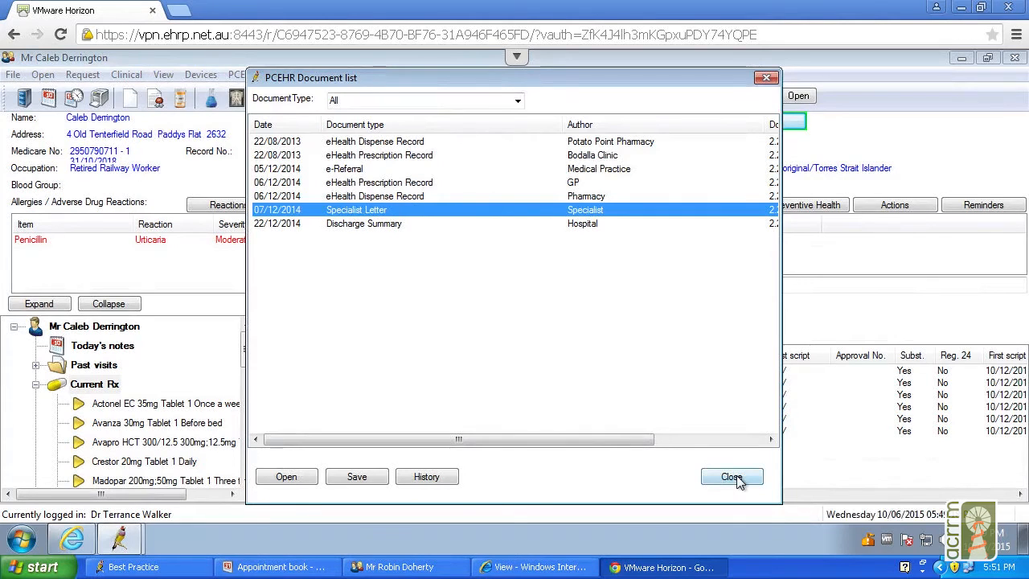
Close the PCEHR document list and note 'Pt presented for Medications' in today's notes
{"action": "left_click", "coordinate": [732, 476]}
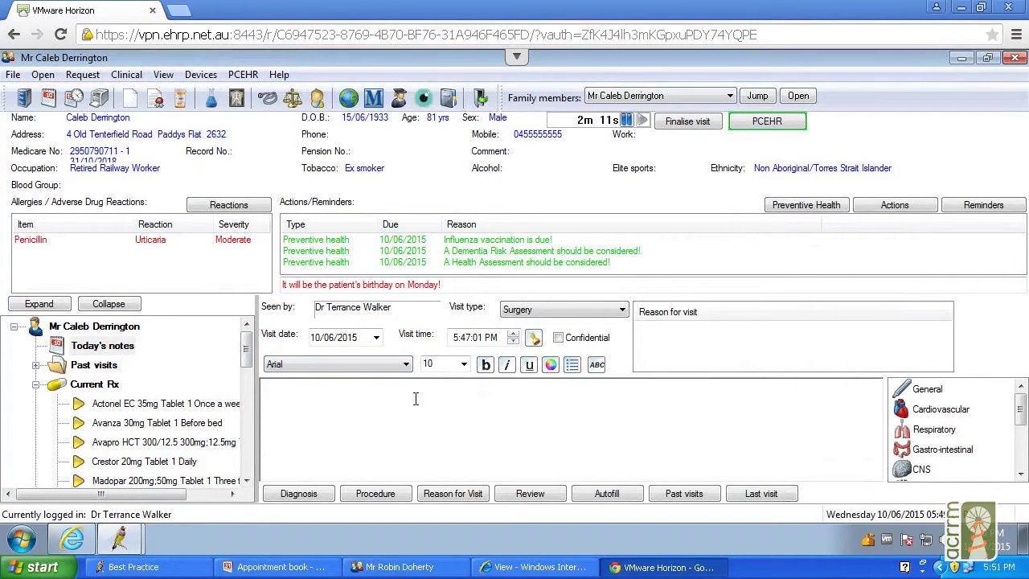
{"action": "type", "text": "Pt"}
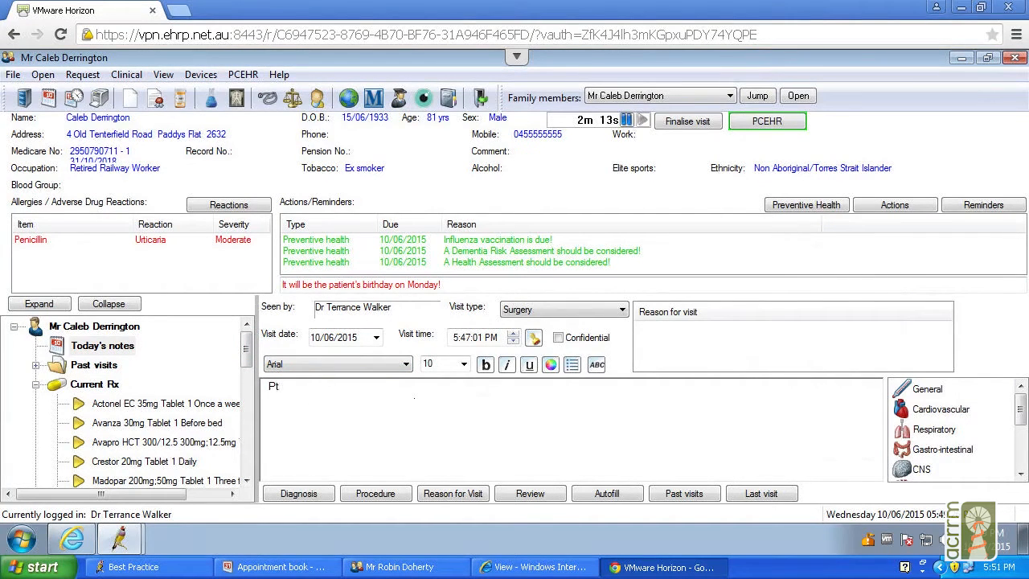
{"action": "type", "text": "presented for Medic"}
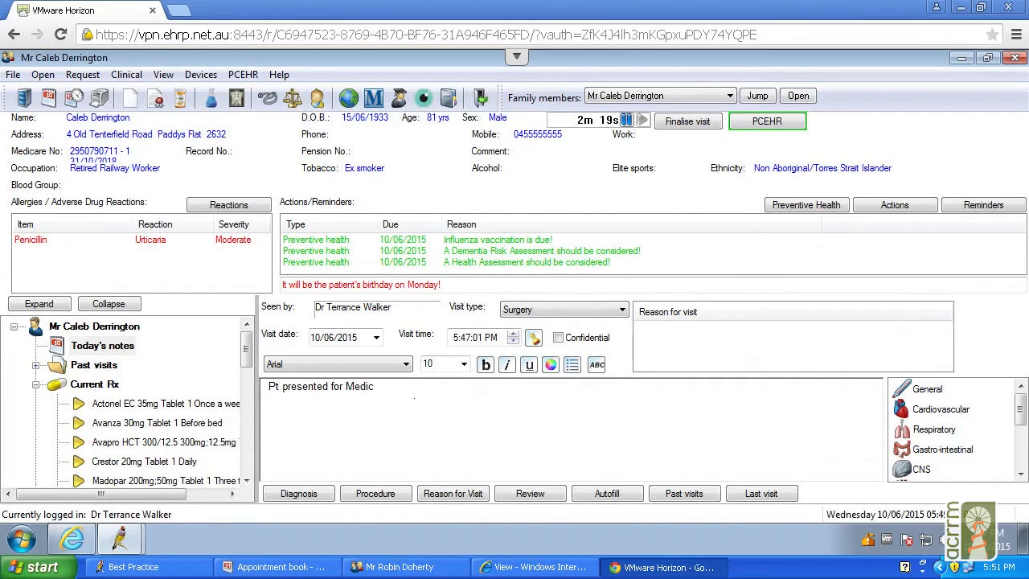
{"action": "type", "text": "ations"}
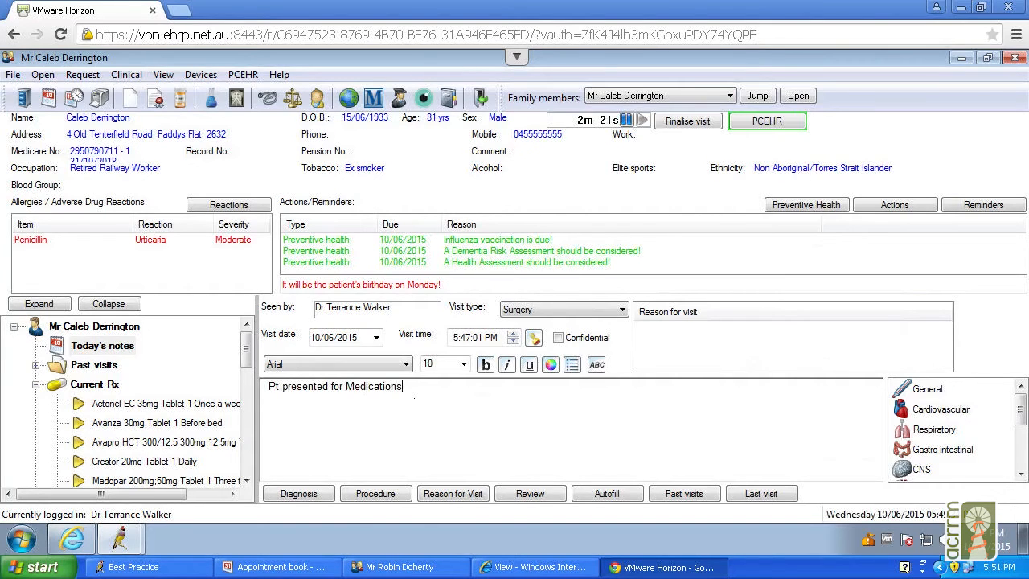
{"action": "type", "text": "an"}
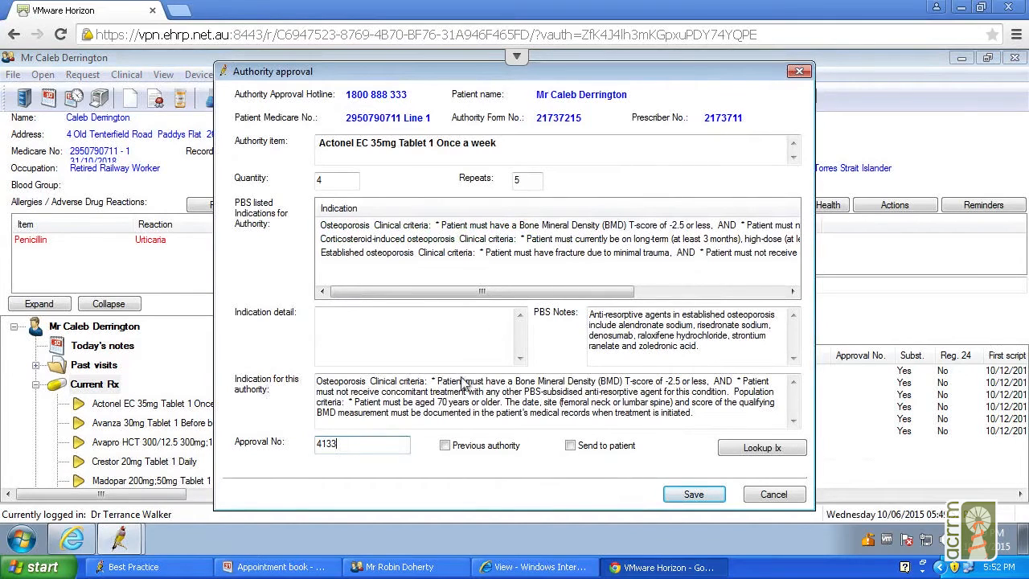
{"action": "mouse_move", "coordinate": [536, 467]}
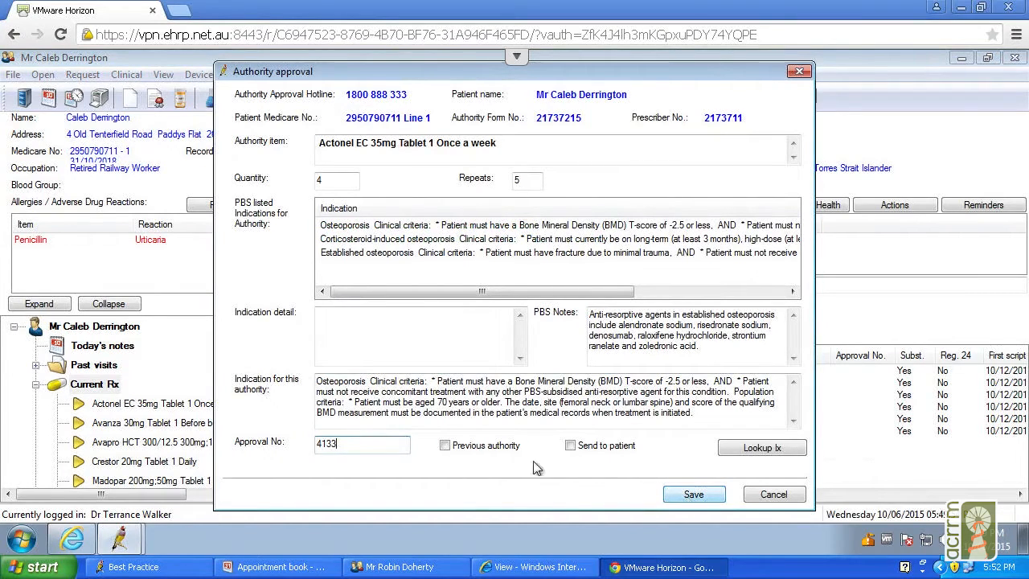
Save authority approval number 4133 for the Actonel EC 35mg PBS script
{"action": "left_click", "coordinate": [695, 494]}
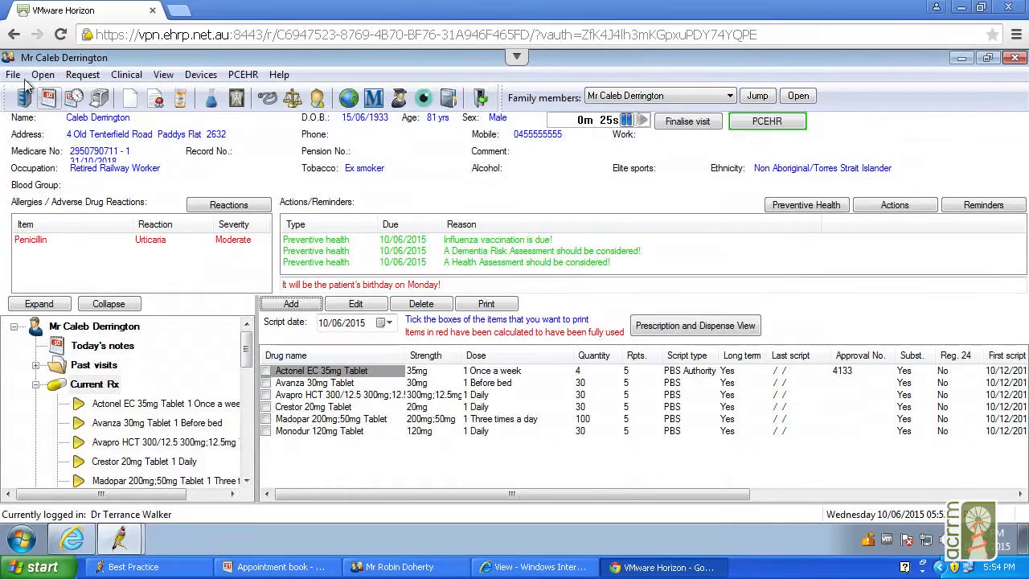
Show the PCEHR functions menu after briefly opening and dismissing the File menu
{"action": "left_click", "coordinate": [14, 74]}
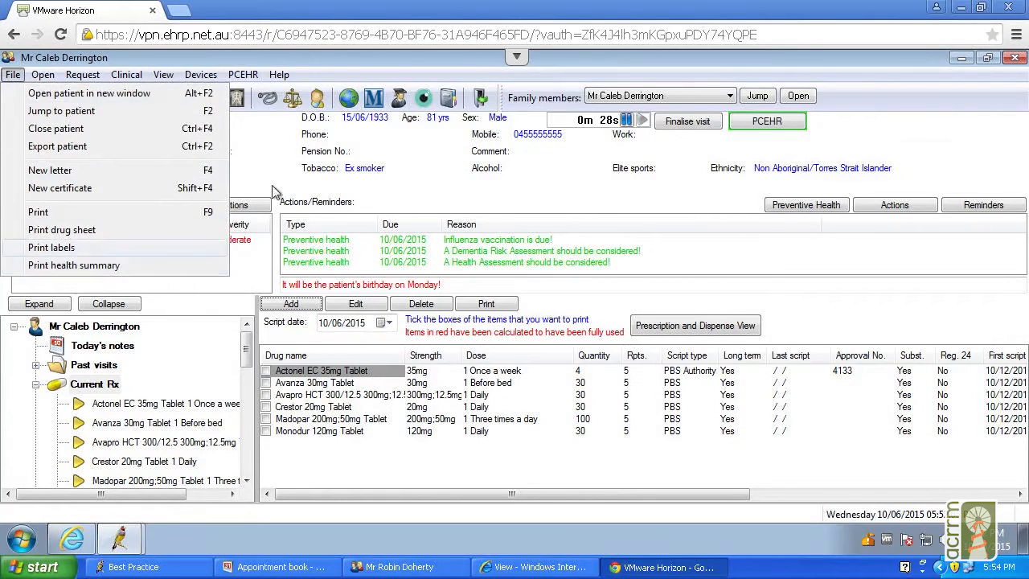
{"action": "left_click", "coordinate": [243, 74]}
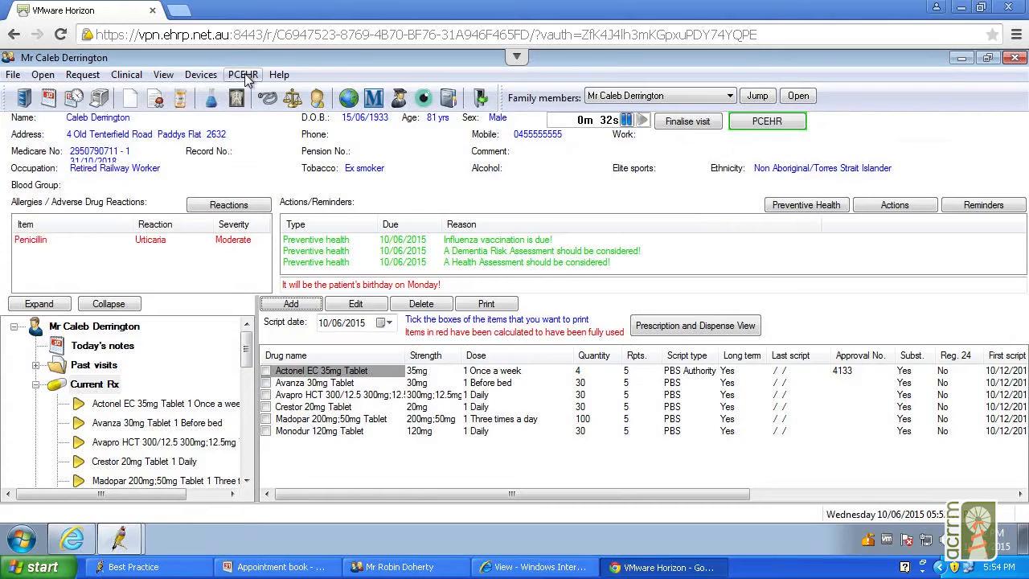
{"action": "left_click", "coordinate": [243, 74]}
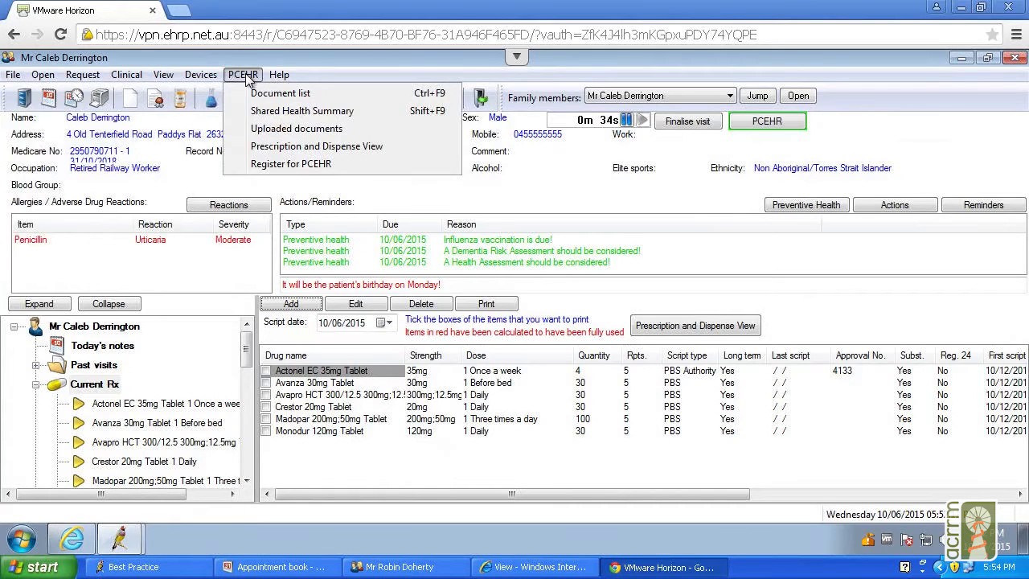
{"action": "mouse_move", "coordinate": [296, 129]}
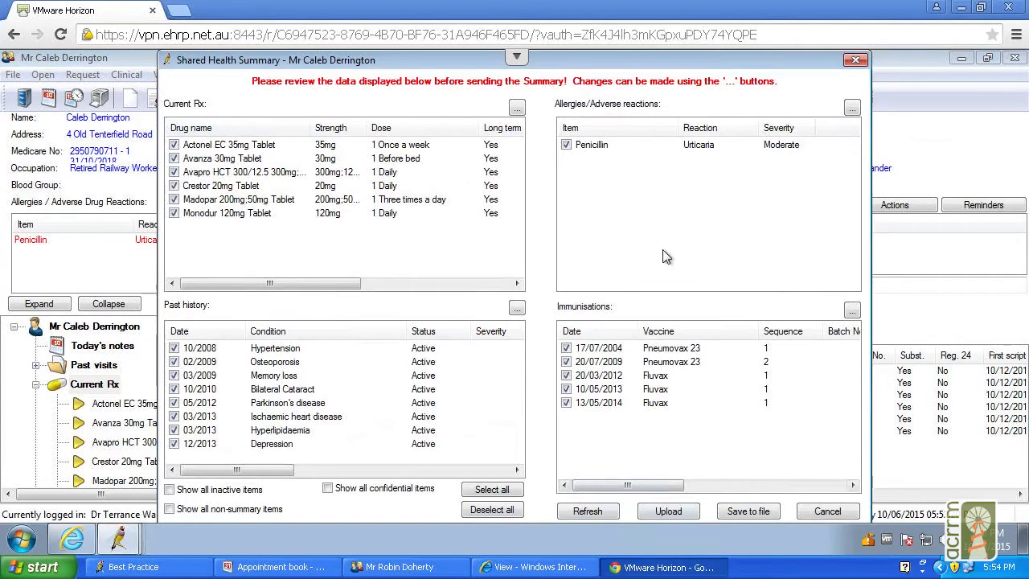
{"action": "mouse_move", "coordinate": [264, 163]}
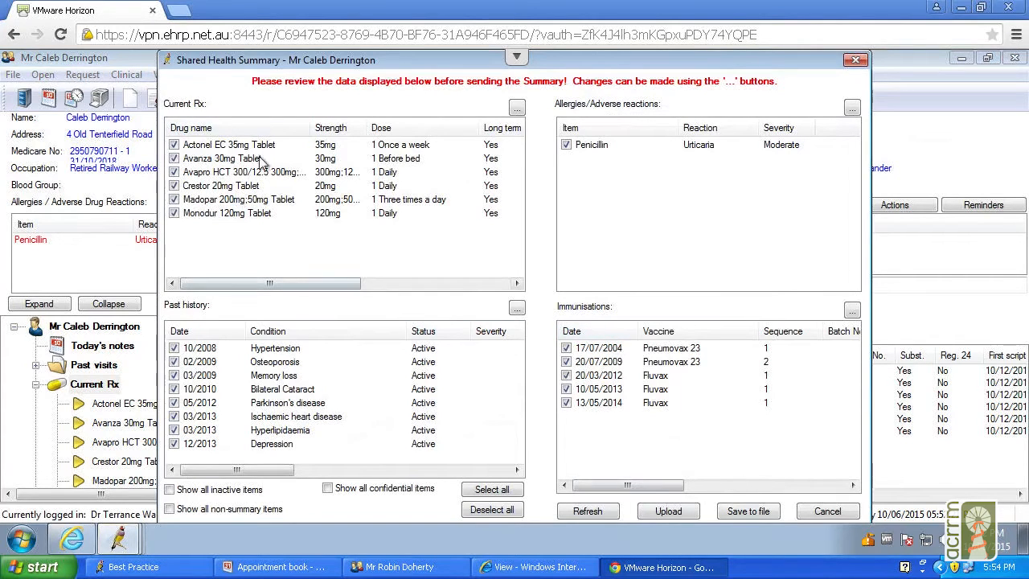
{"action": "mouse_move", "coordinate": [301, 434]}
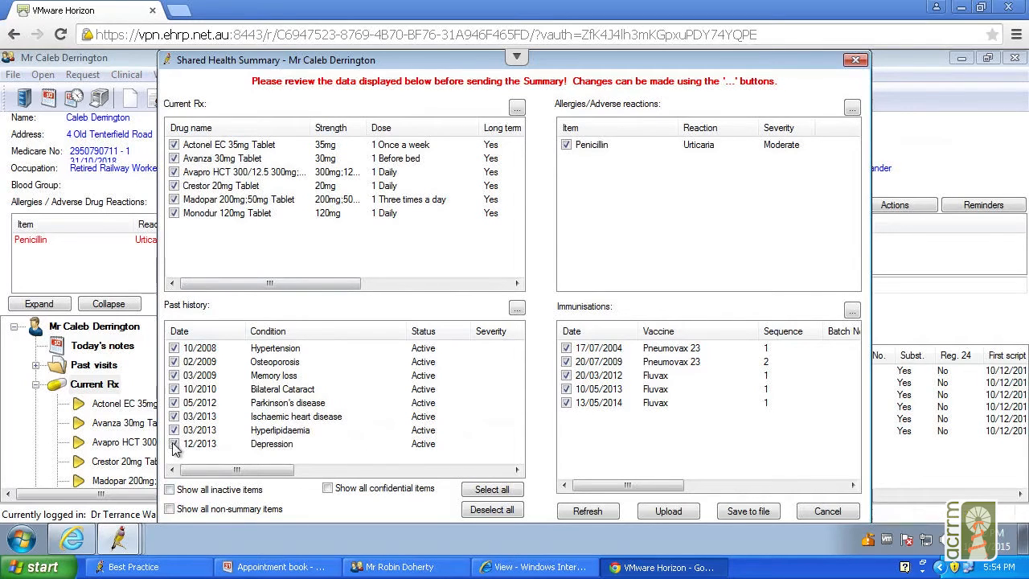
{"action": "left_click", "coordinate": [173, 443]}
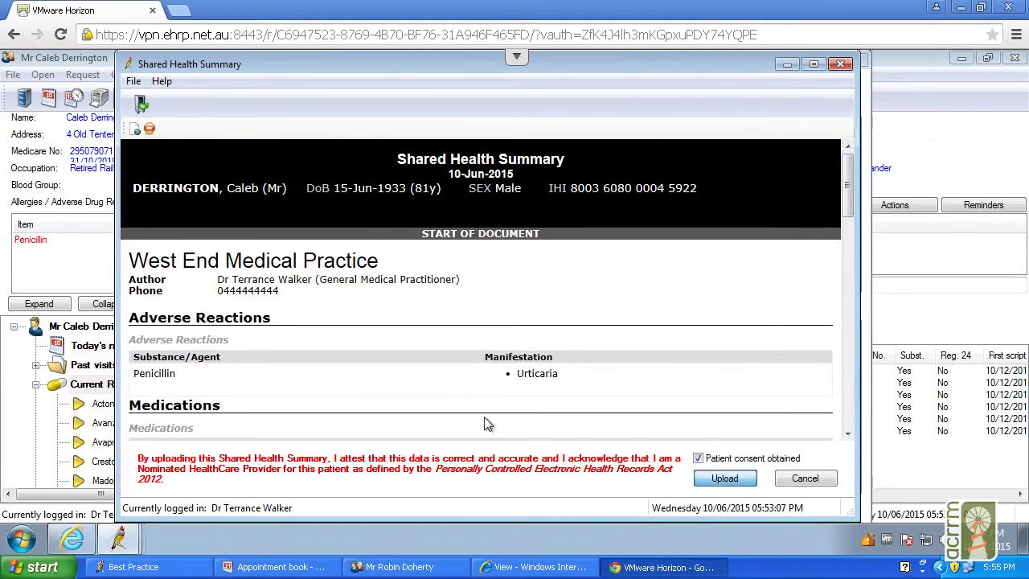
{"action": "left_click", "coordinate": [724, 477]}
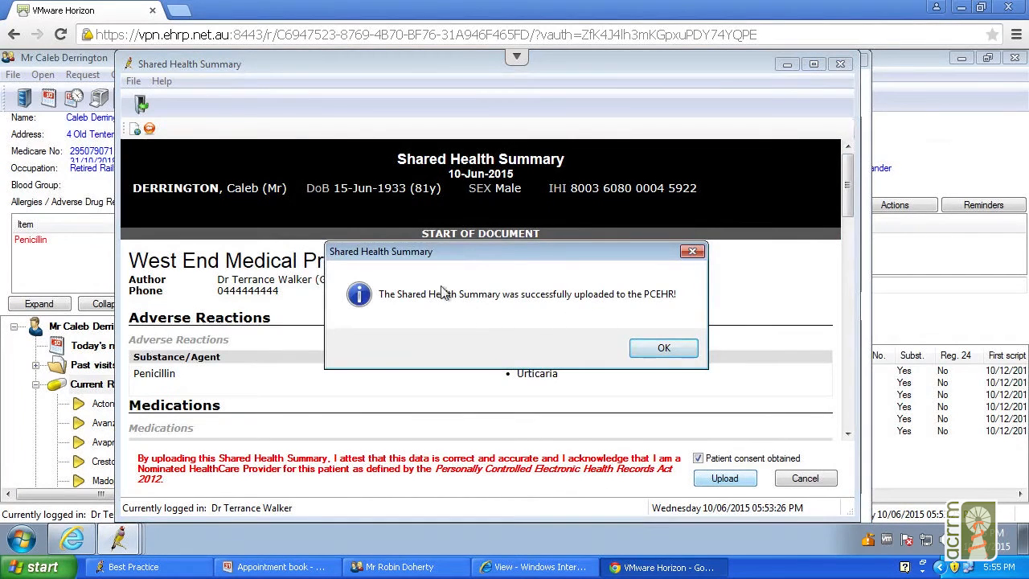
{"action": "mouse_move", "coordinate": [678, 362]}
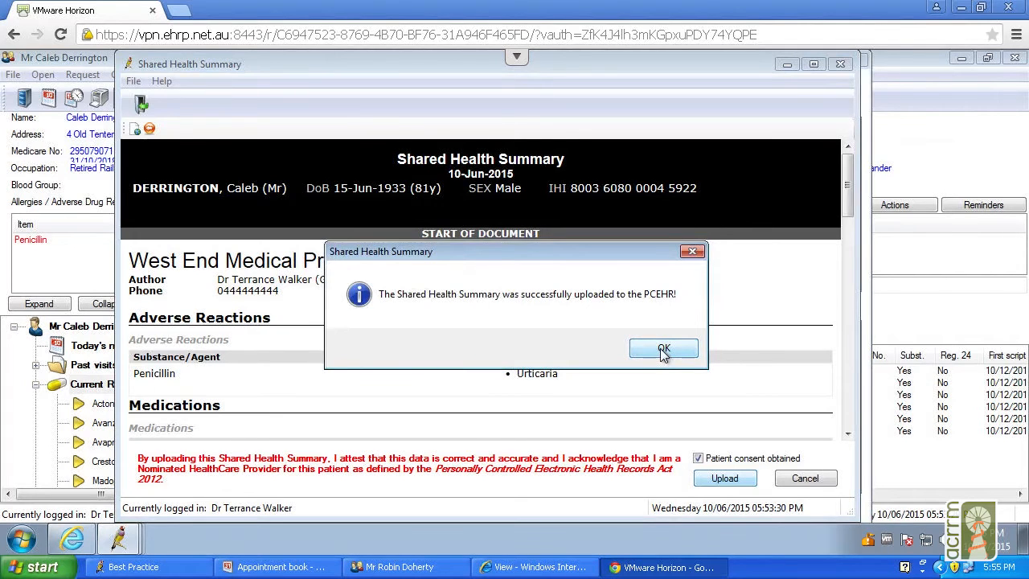
{"action": "left_click", "coordinate": [664, 348]}
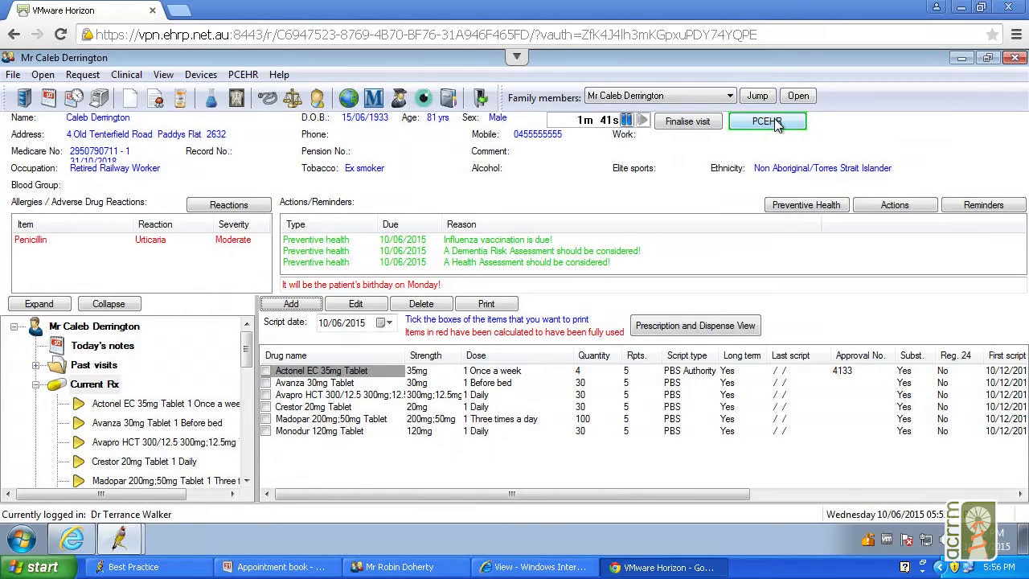
{"action": "left_click", "coordinate": [767, 120]}
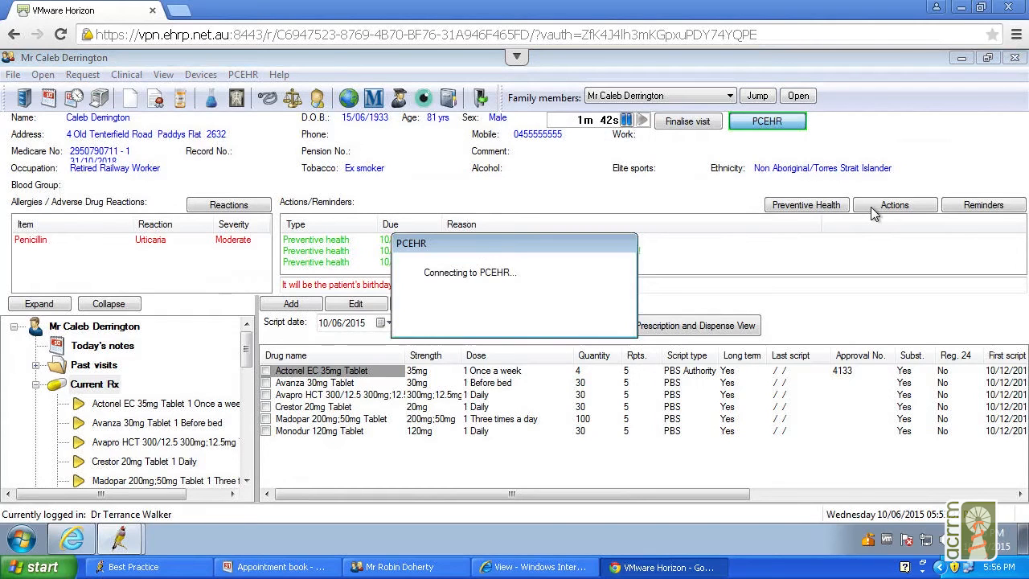
{"action": "mouse_move", "coordinate": [878, 214]}
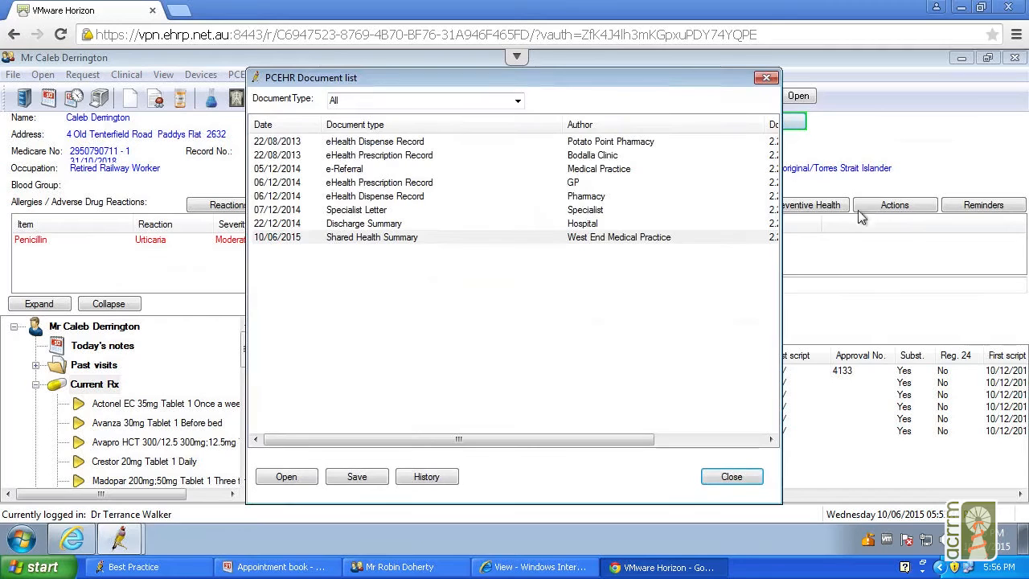
{"action": "mouse_move", "coordinate": [354, 241]}
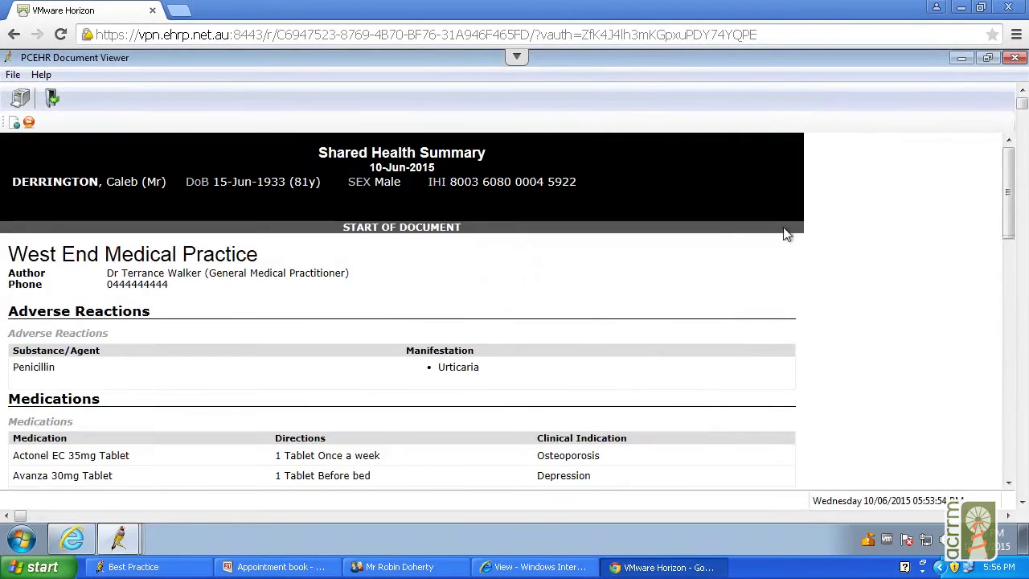
Scroll through the 10-Jun-2015 Shared Health Summary in the PCEHR Document Viewer
{"action": "scroll", "scroll_direction": "down", "scroll_amount": 3}
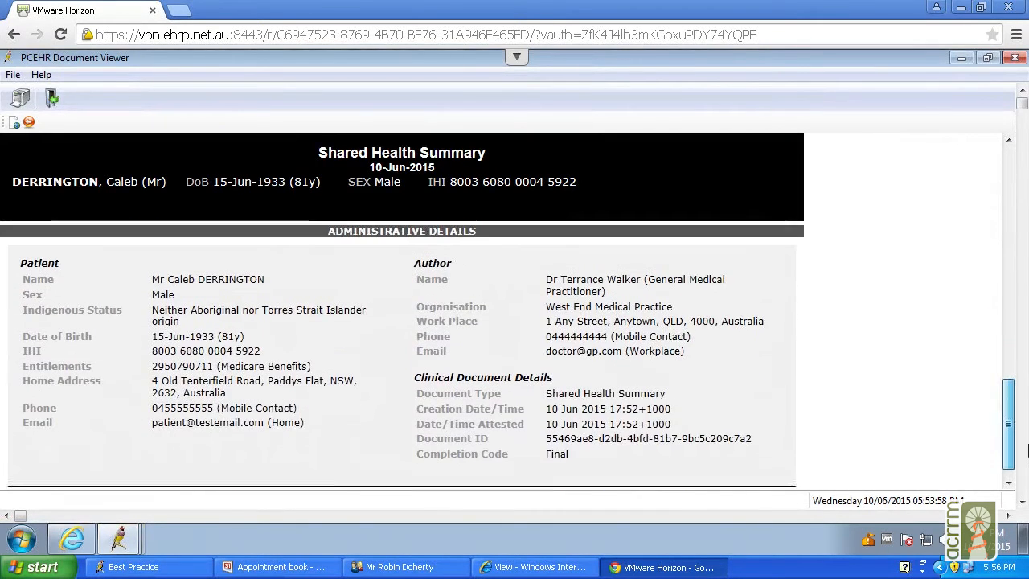
{"action": "scroll", "scroll_direction": "down", "scroll_amount": 3}
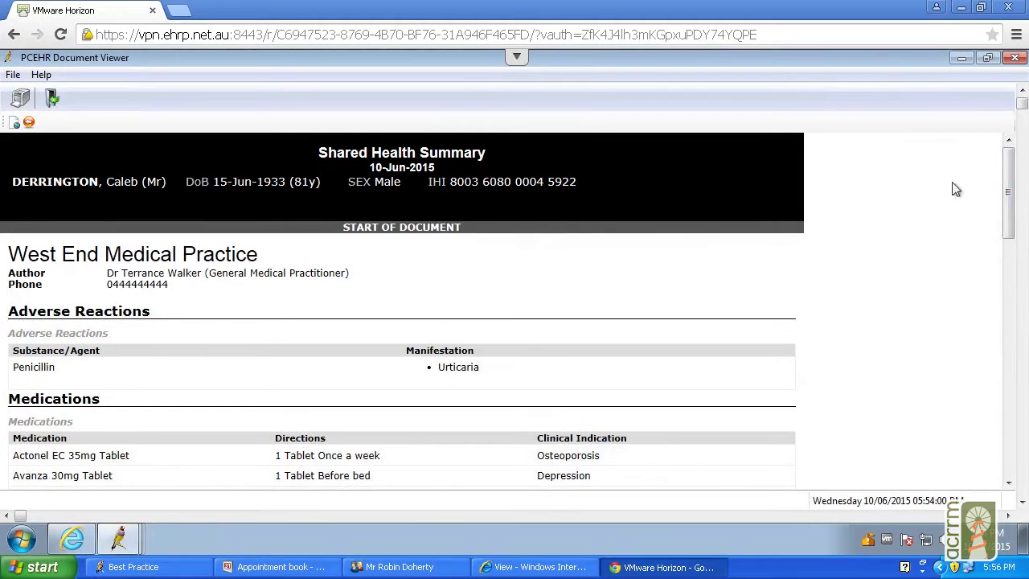
{"action": "mouse_move", "coordinate": [340, 305]}
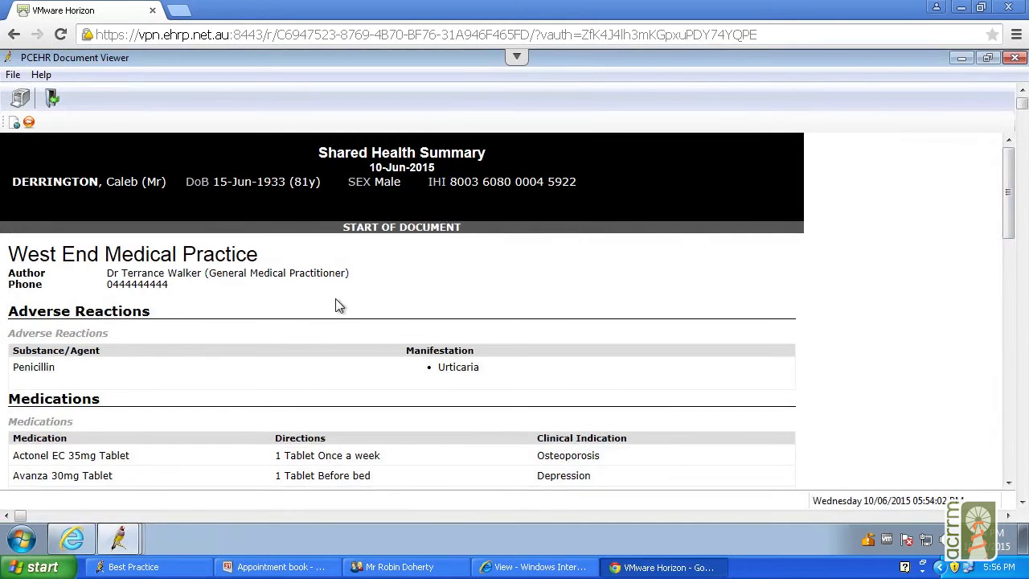